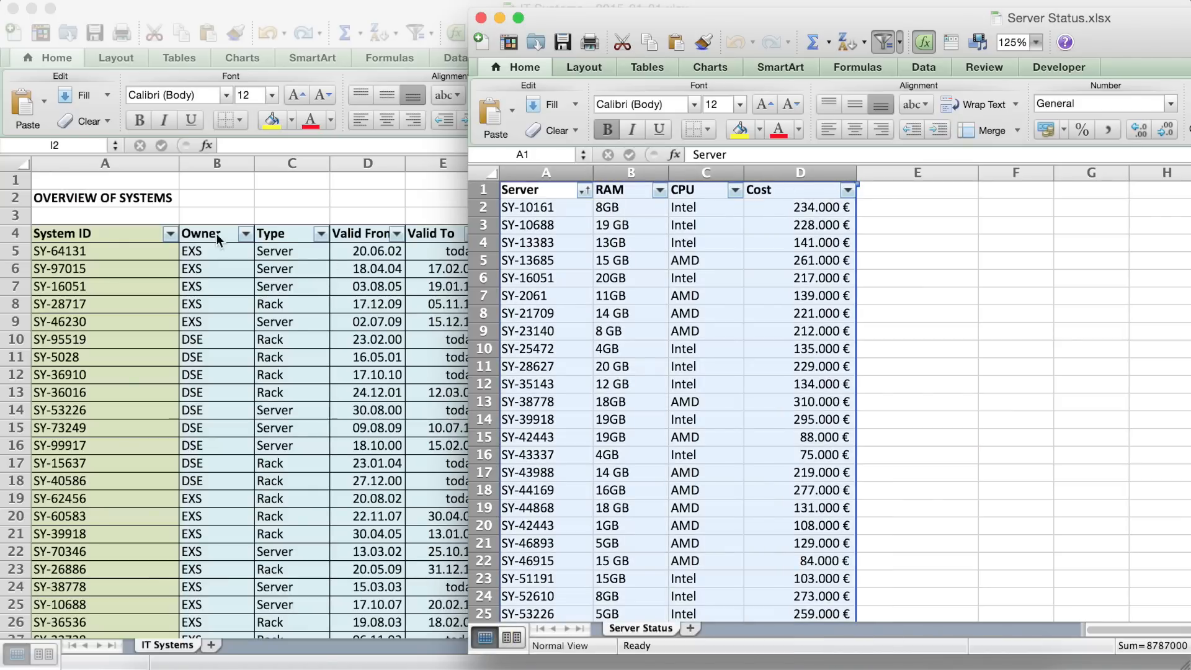
pyautogui.moveTo(292, 220)
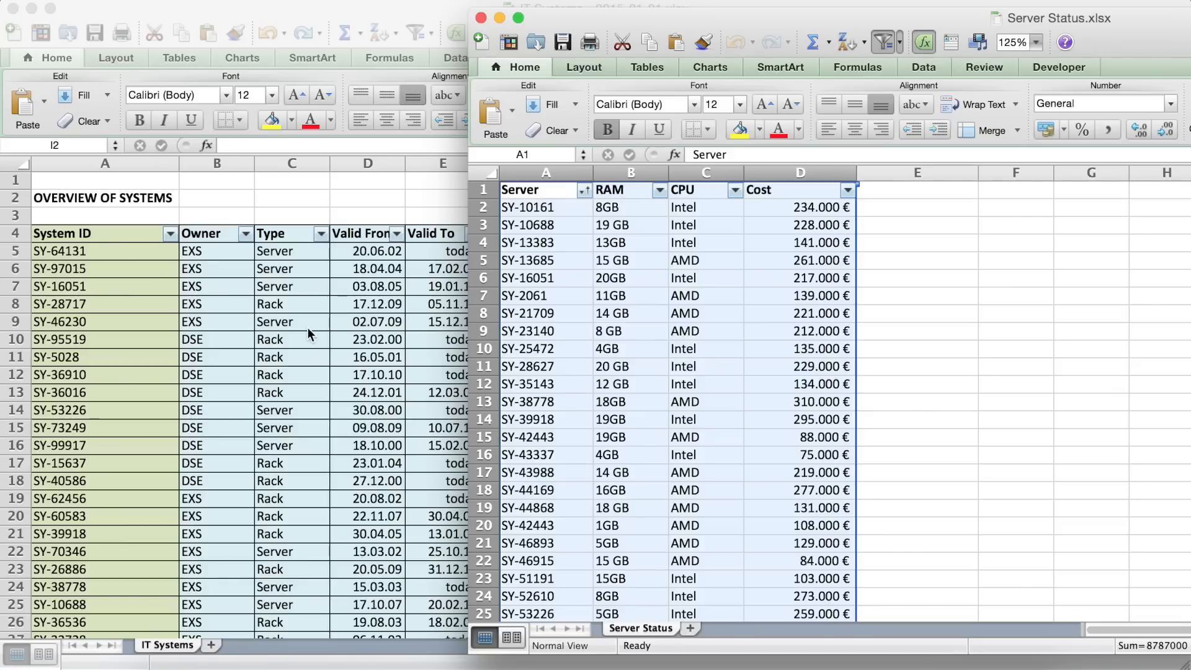
pyautogui.moveTo(558, 441)
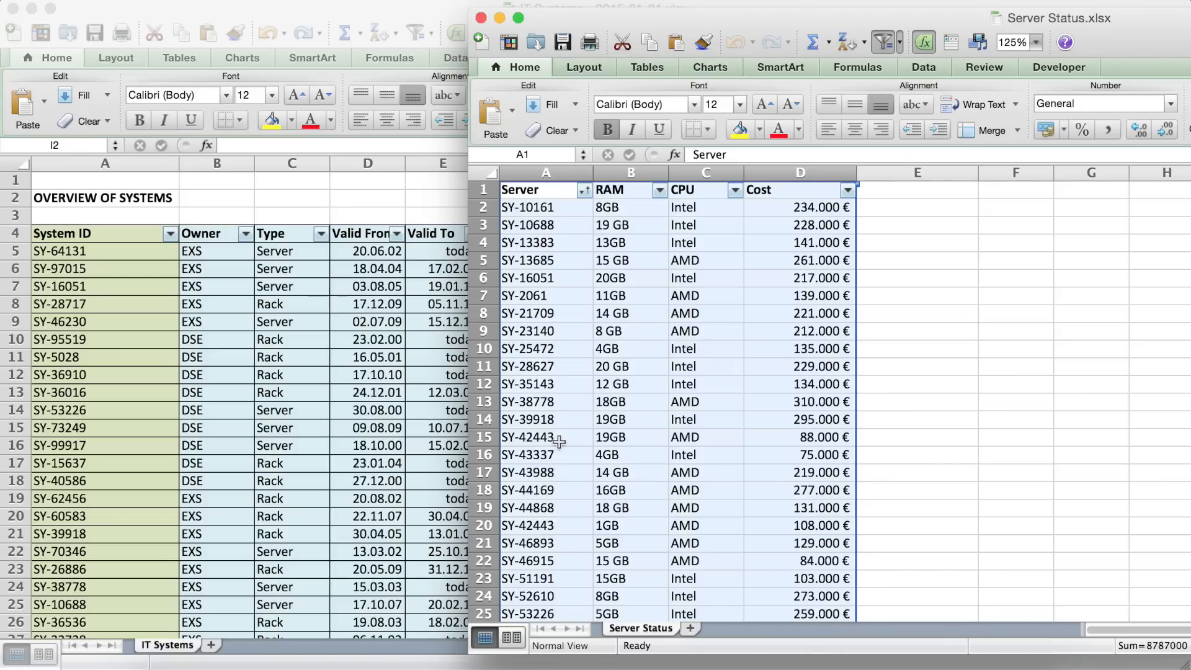
pyautogui.moveTo(632, 640)
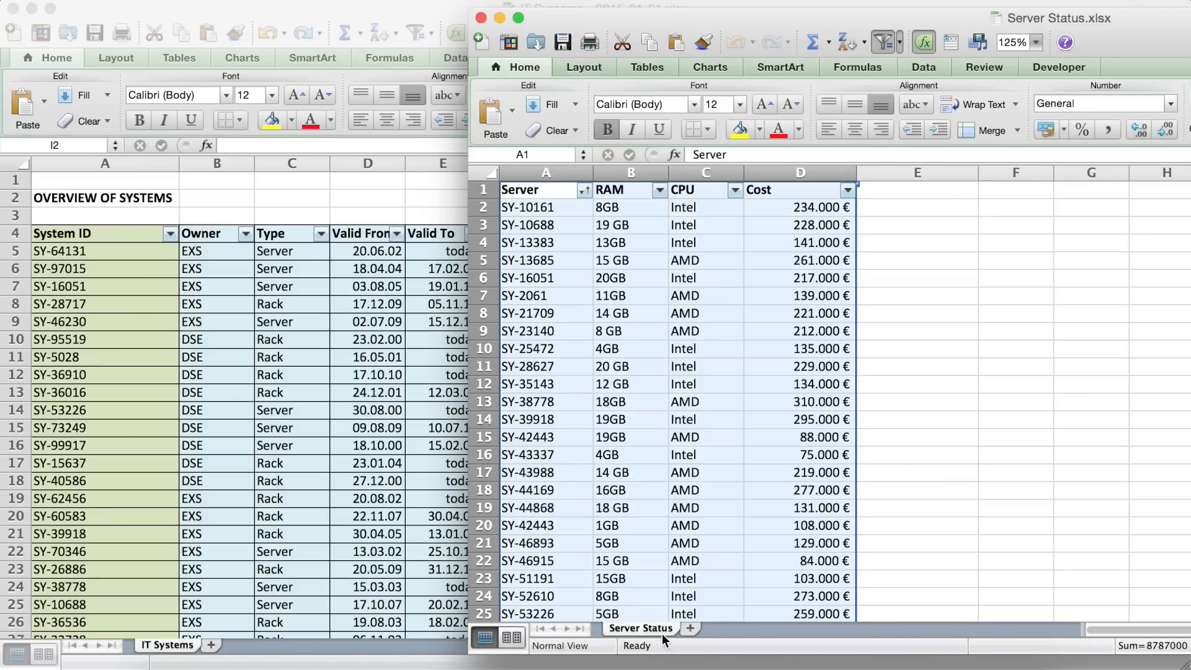
# Copy the Server Status sheet into the IT Systems workbook using Move or Copy with Create a copy
pyautogui.rightClick(641, 628)
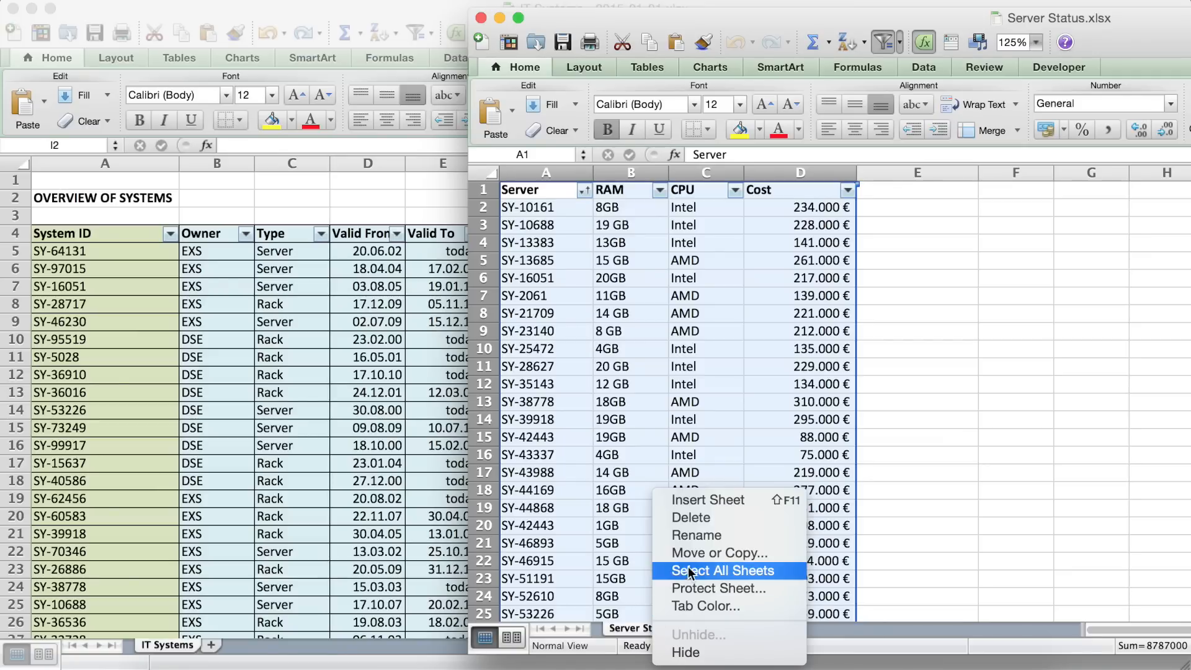
pyautogui.moveTo(715, 552)
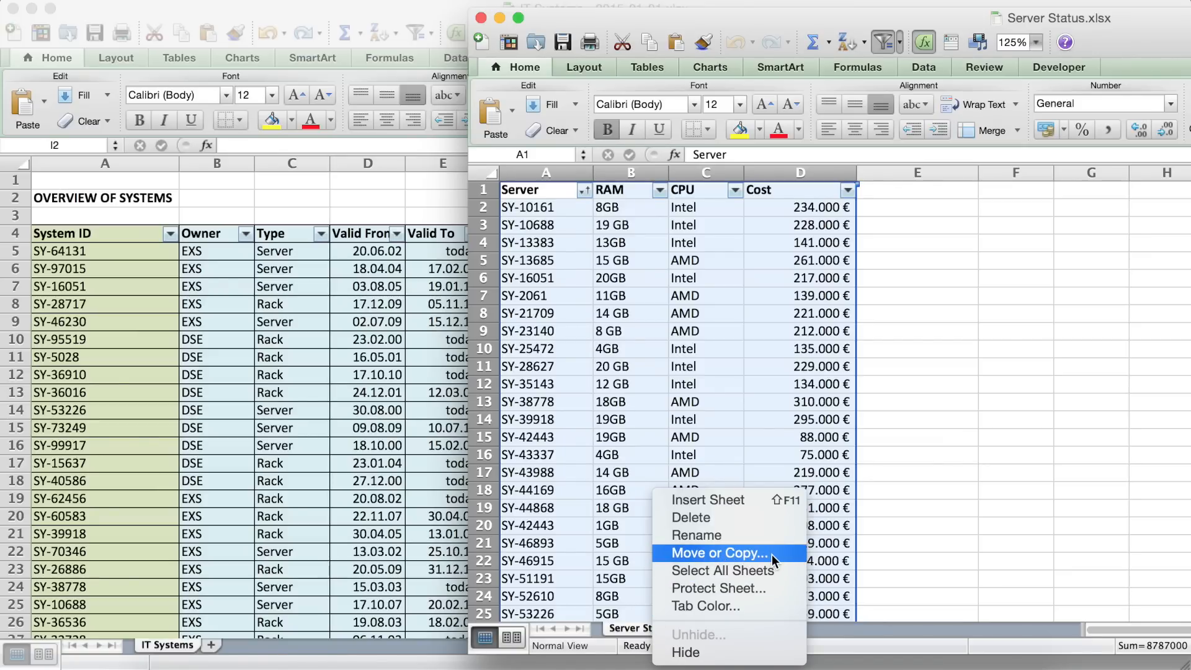
pyautogui.click(715, 553)
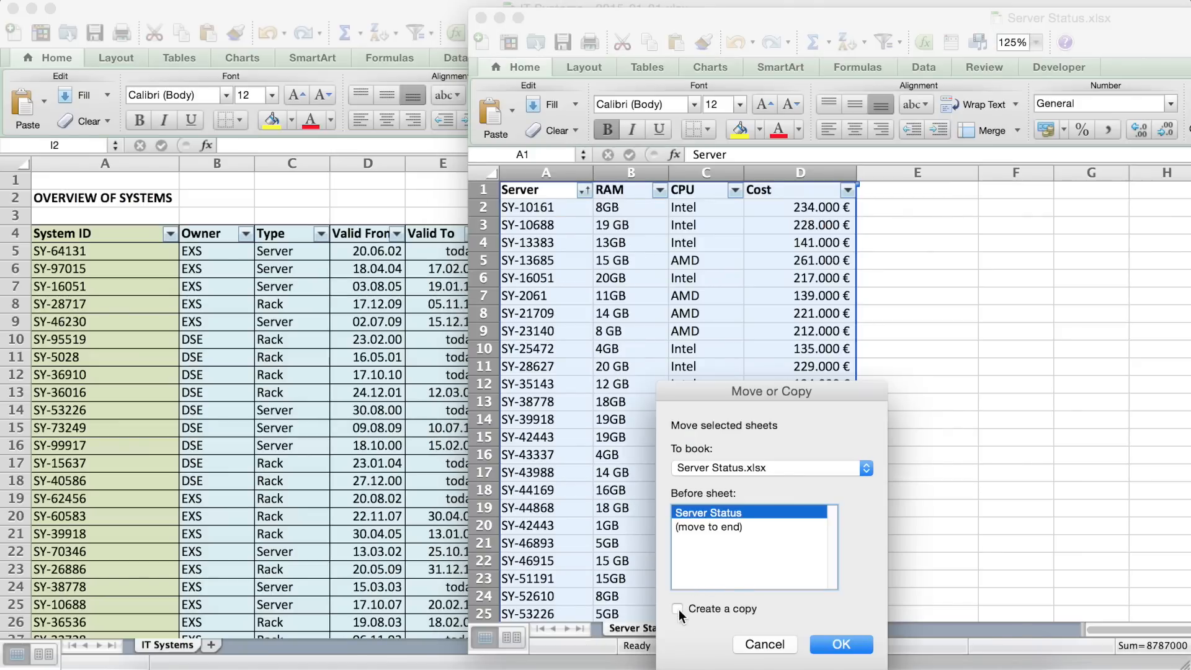
pyautogui.click(678, 609)
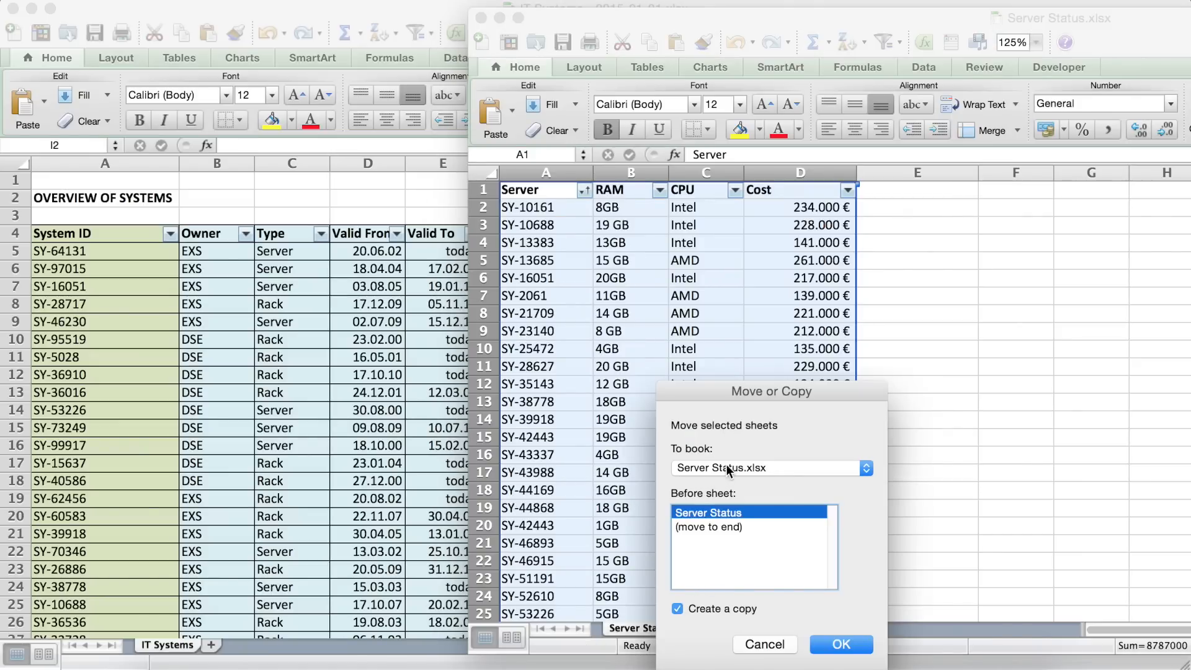
pyautogui.click(865, 468)
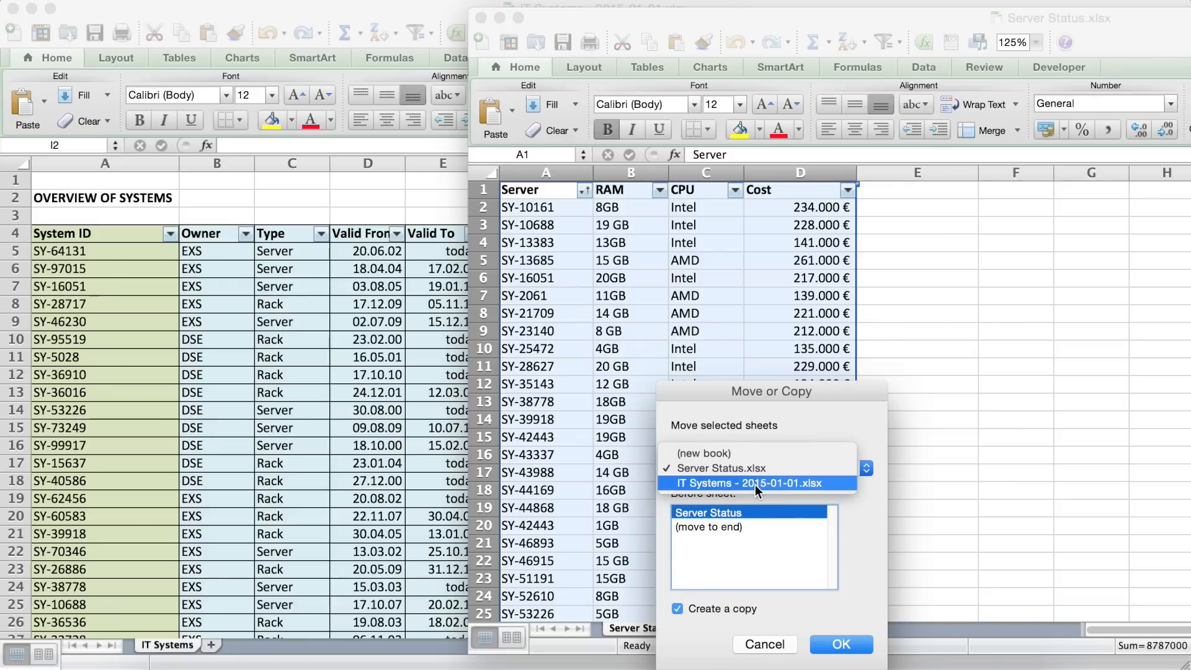
pyautogui.click(754, 484)
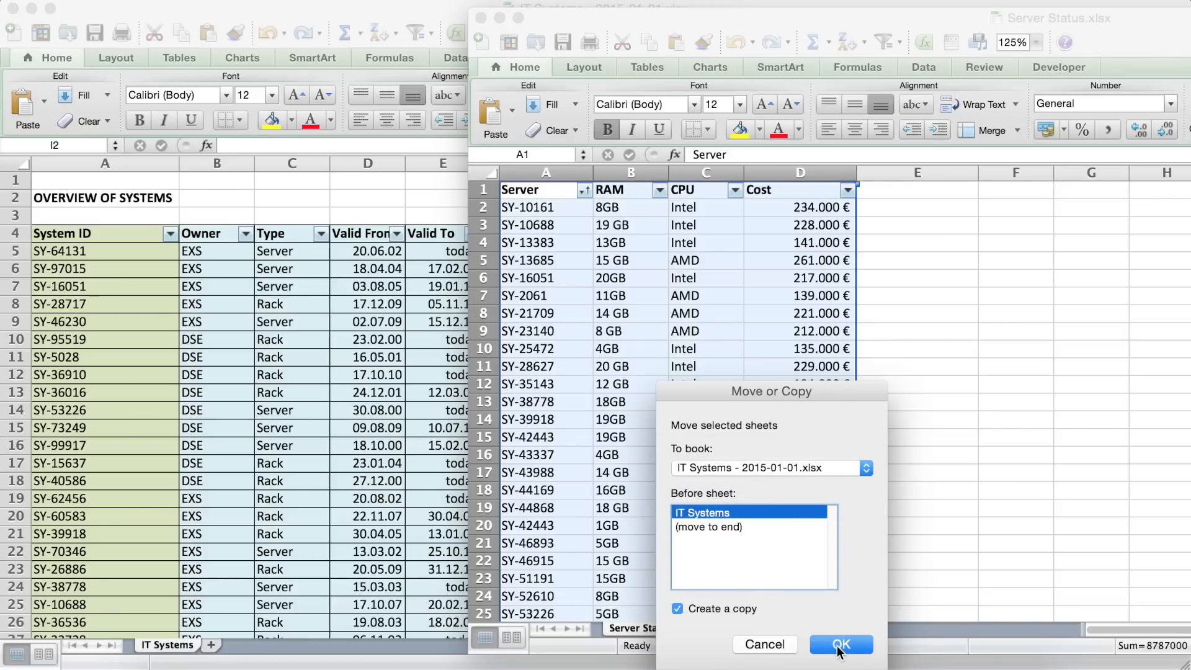
pyautogui.click(839, 644)
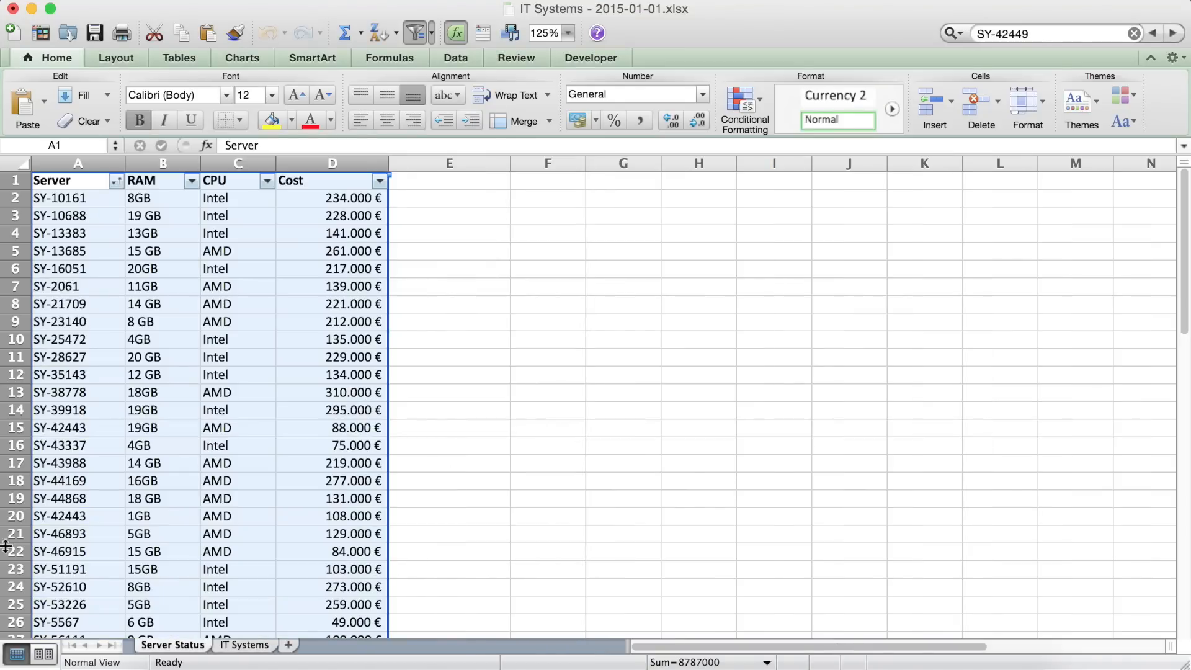
pyautogui.moveTo(260, 644)
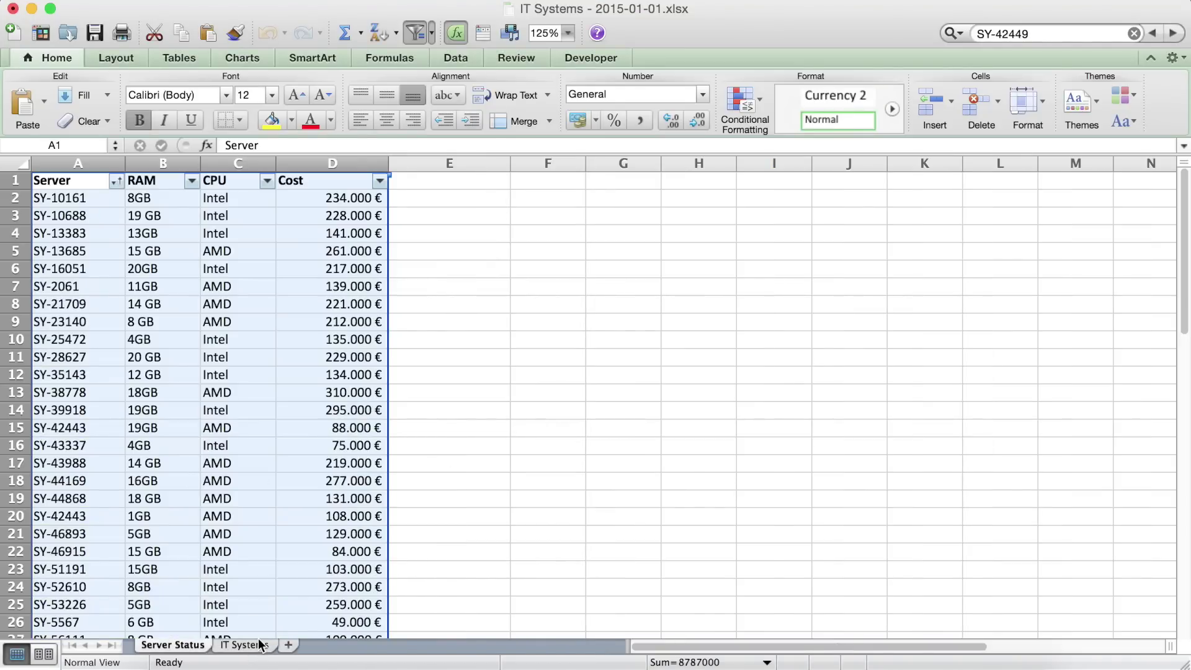
# Place the Server Status tab after IT Systems, then select cell I5 on IT Systems
pyautogui.click(547, 410)
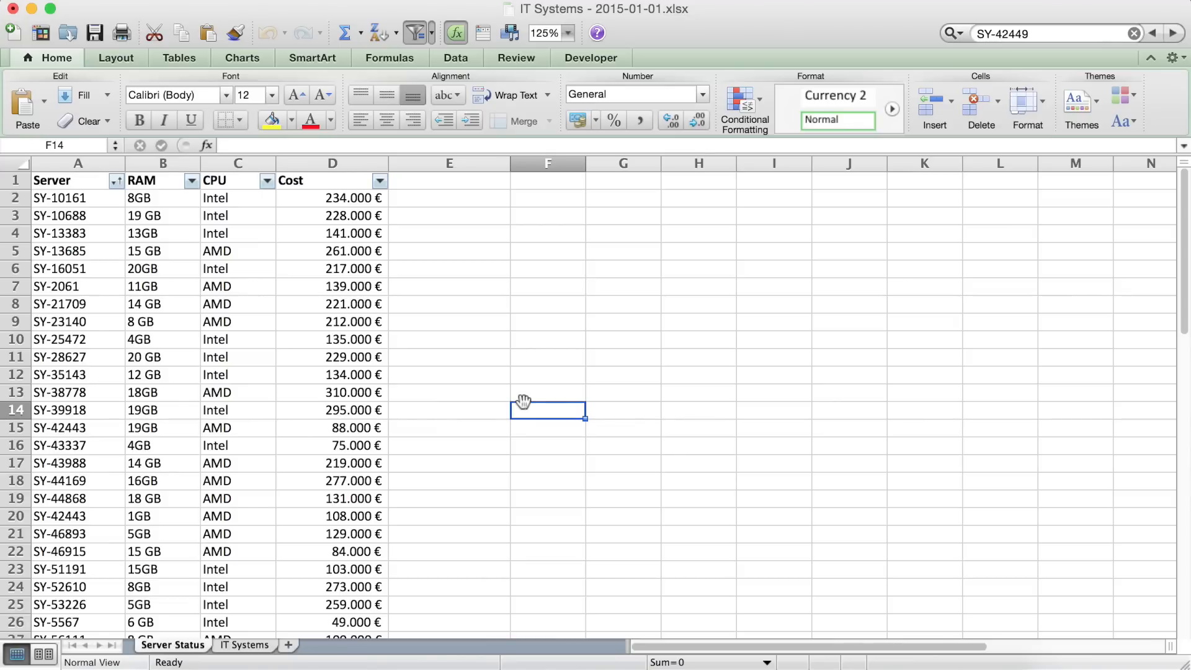
pyautogui.click(78, 322)
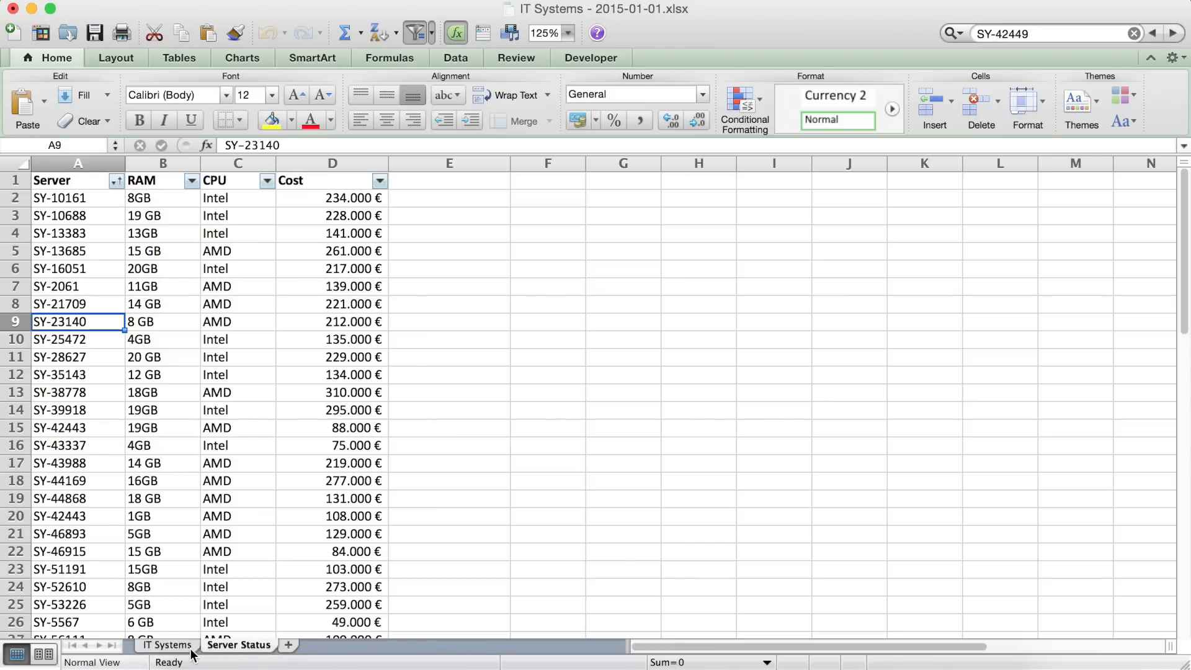
pyautogui.click(166, 646)
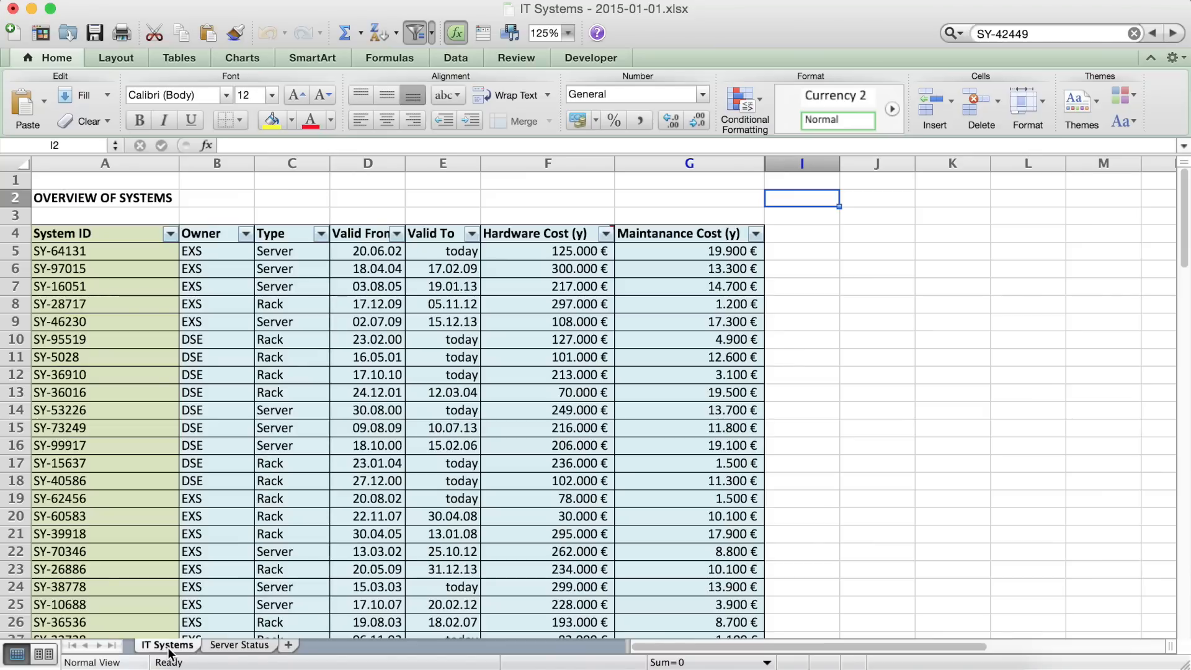
pyautogui.click(238, 645)
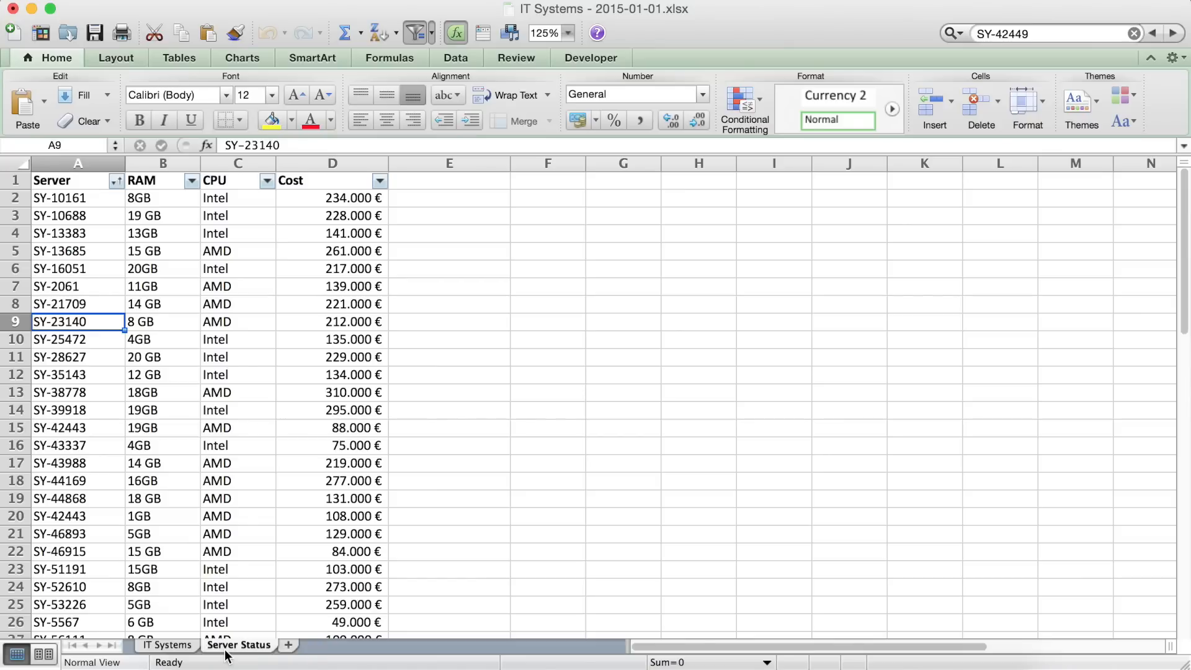
pyautogui.moveTo(158, 521)
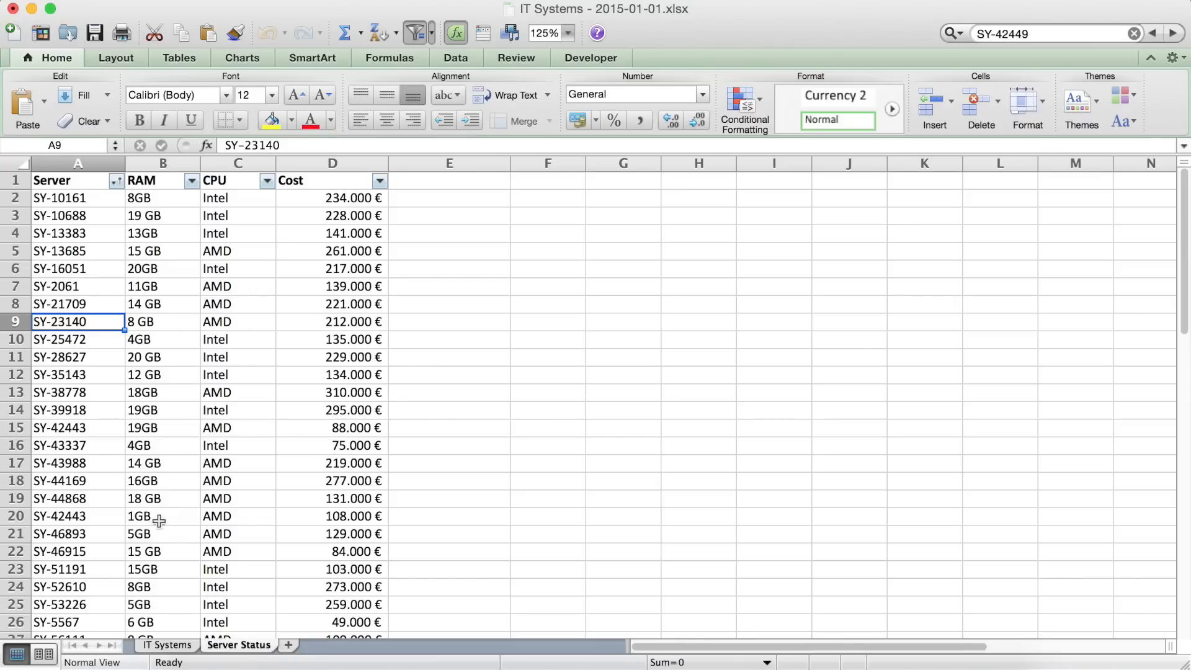
pyautogui.click(166, 644)
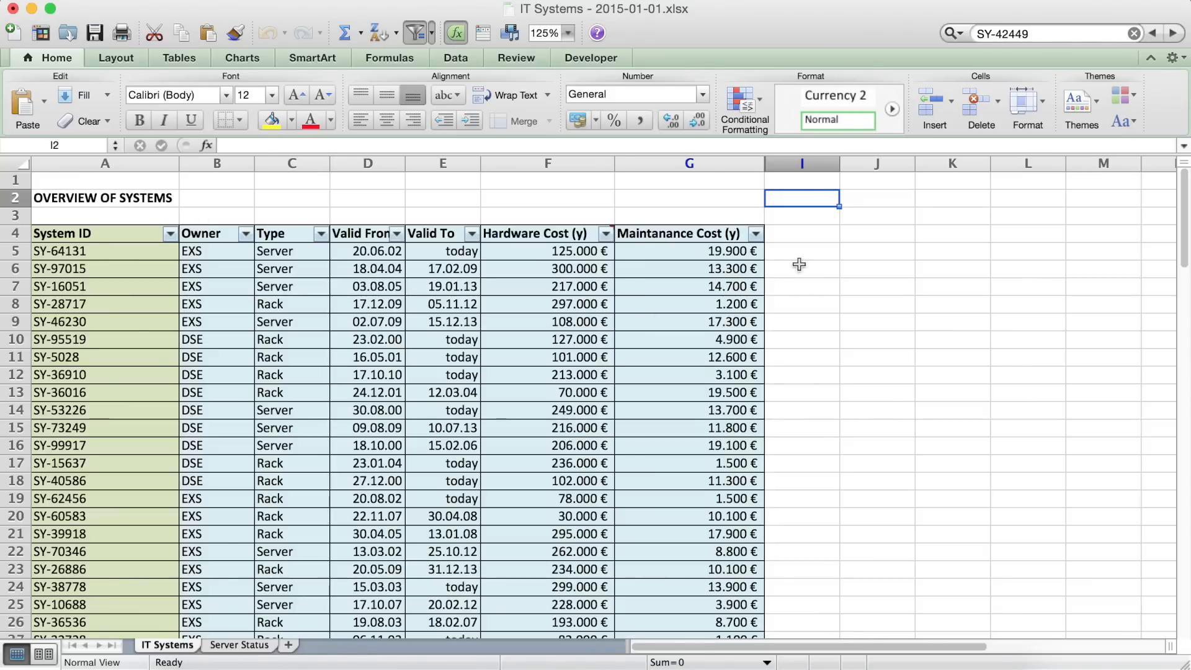
pyautogui.click(802, 251)
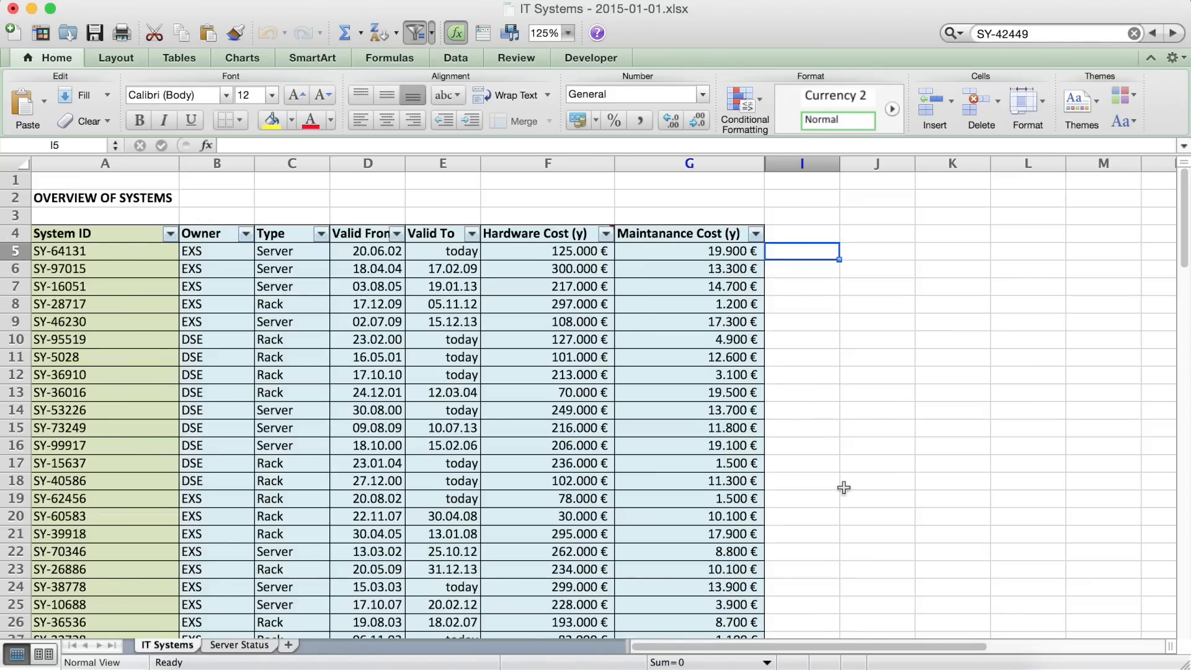
# Enter =COUNTIF(Server Status column A; A5) in I5, returning 1 for SY-64131
pyautogui.write('=')
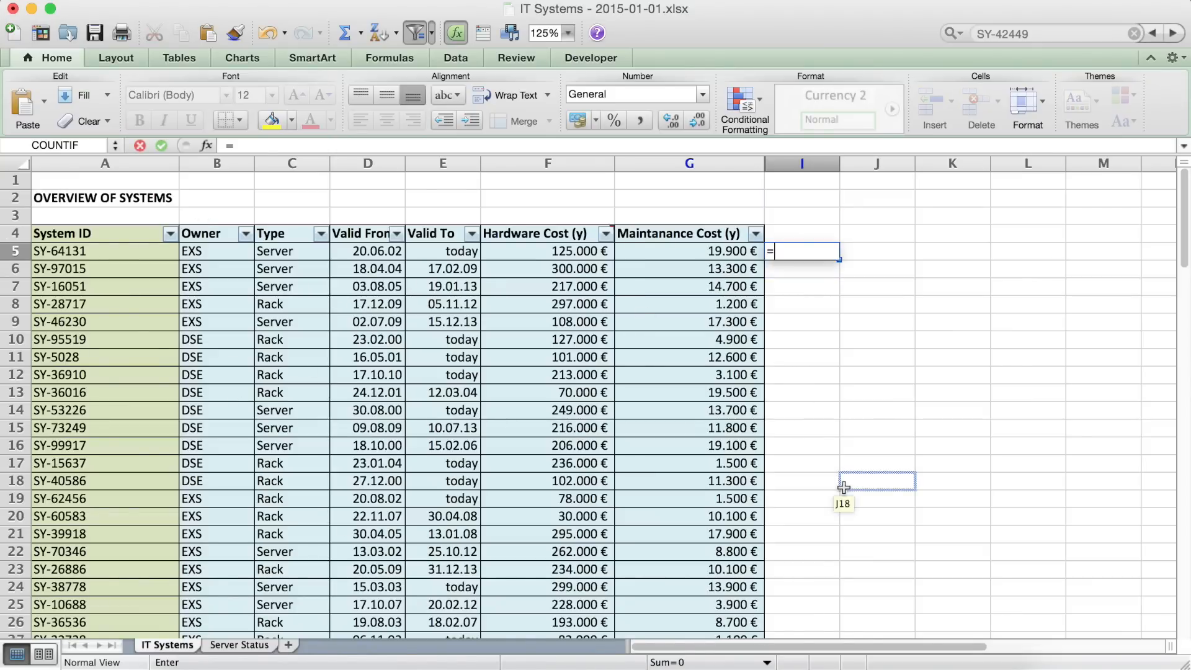
pyautogui.write('COUNTIF(')
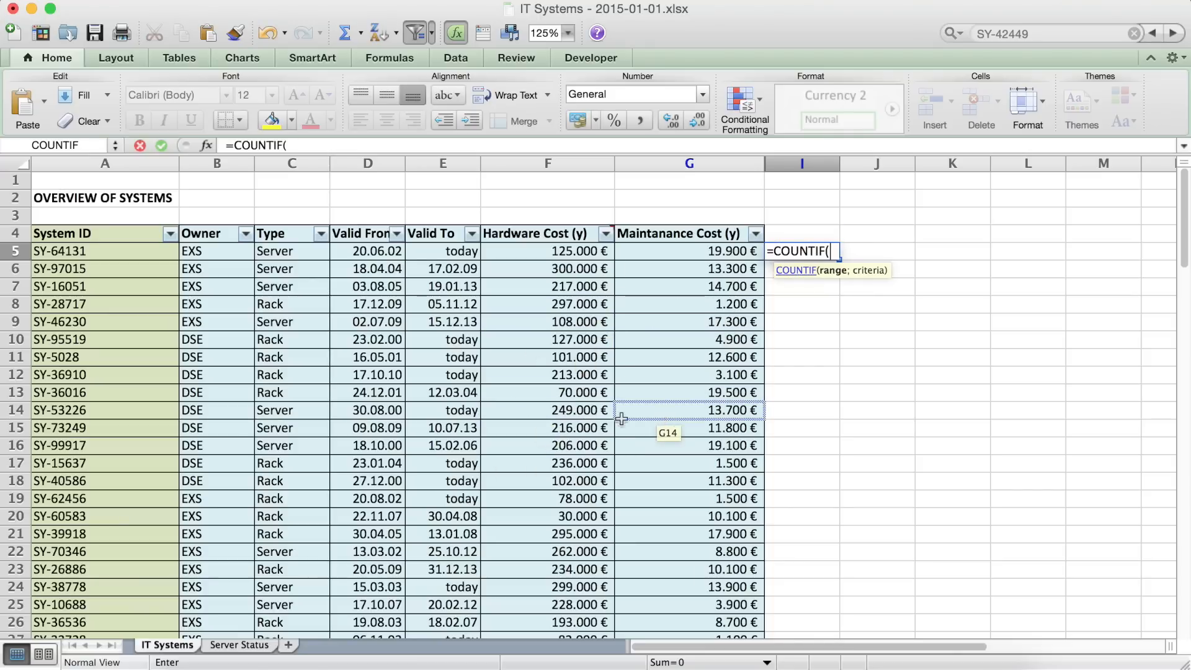
pyautogui.moveTo(111, 251)
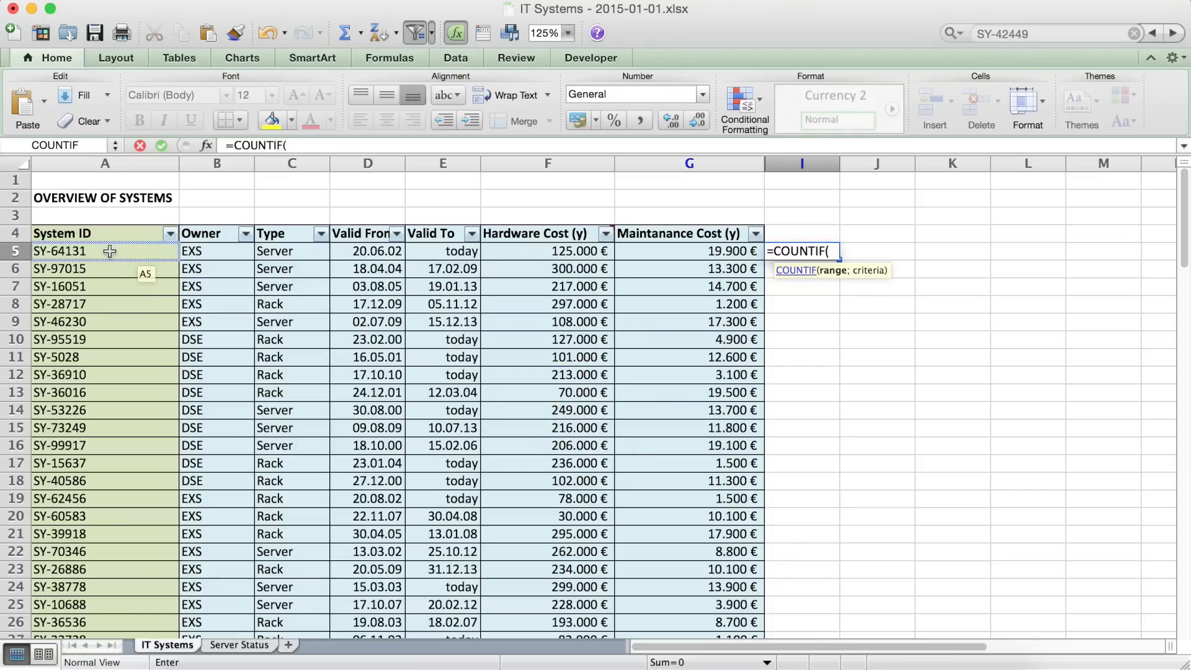
pyautogui.click(238, 644)
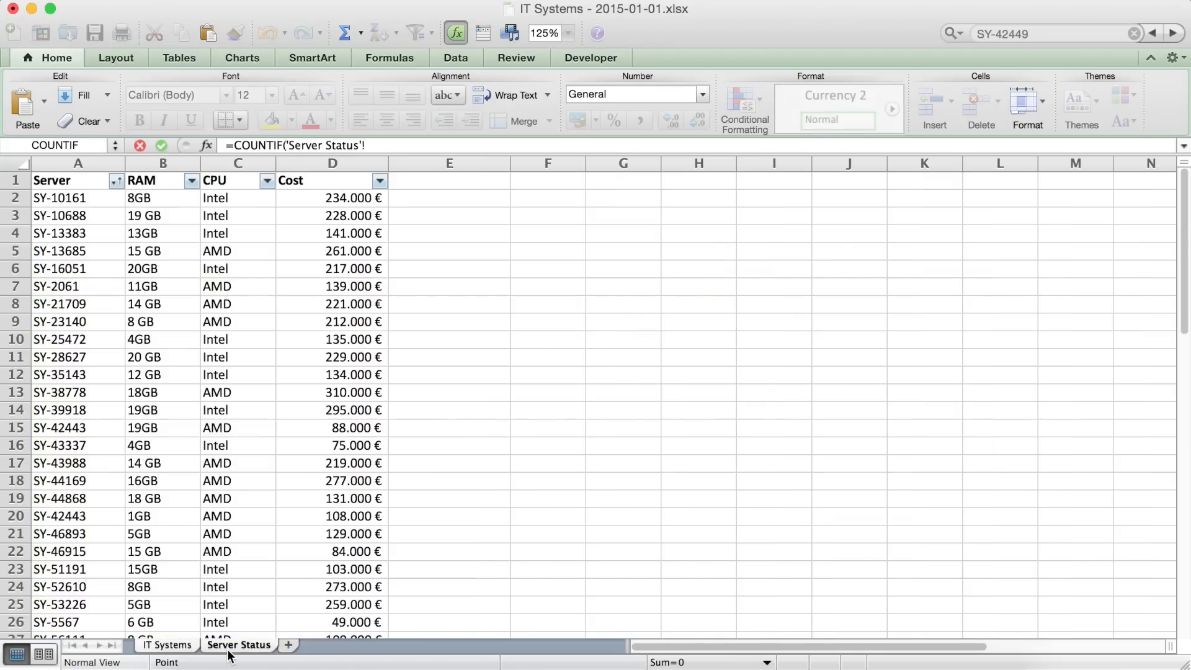
pyautogui.click(77, 162)
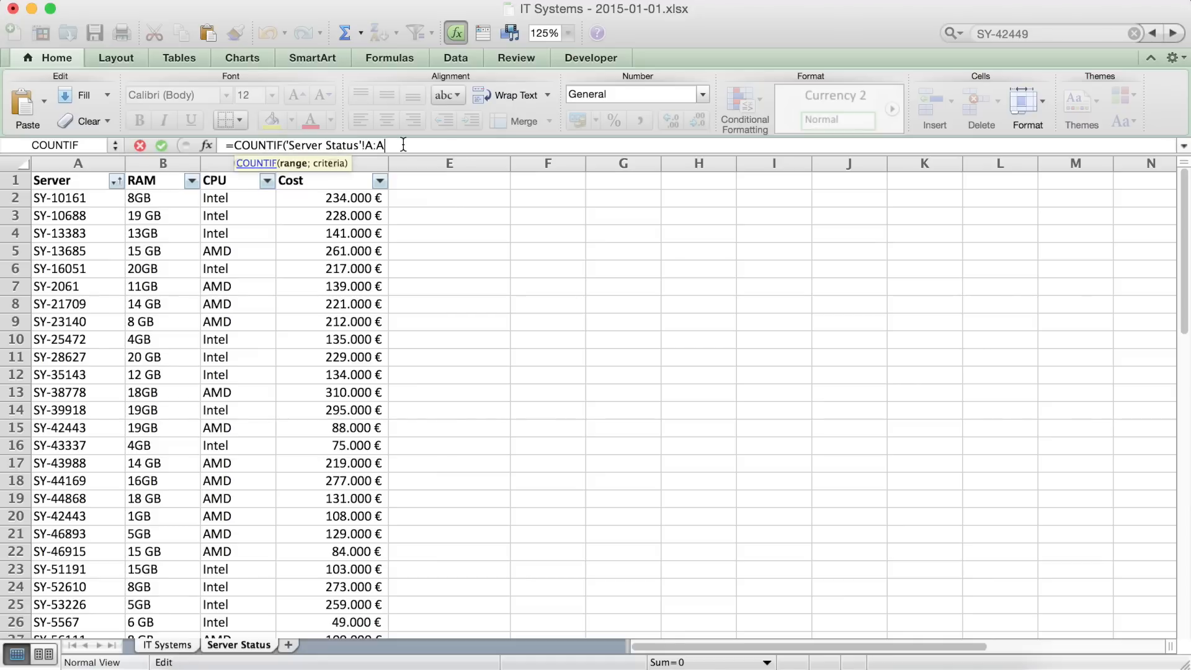
pyautogui.write(';')
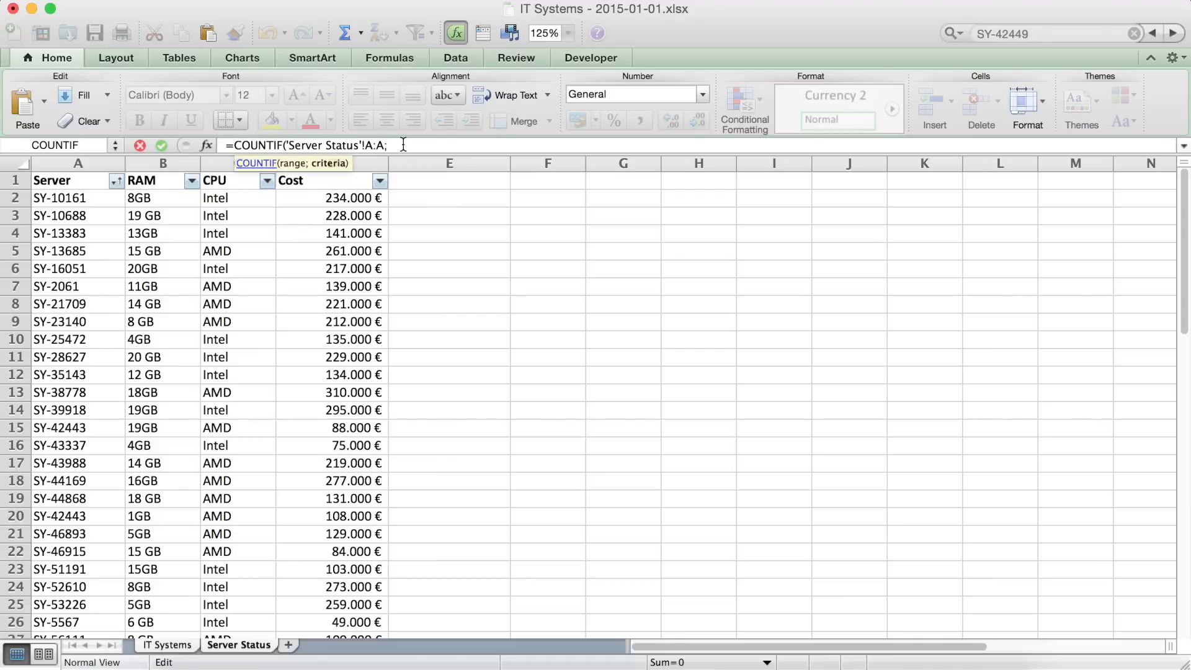
pyautogui.click(167, 644)
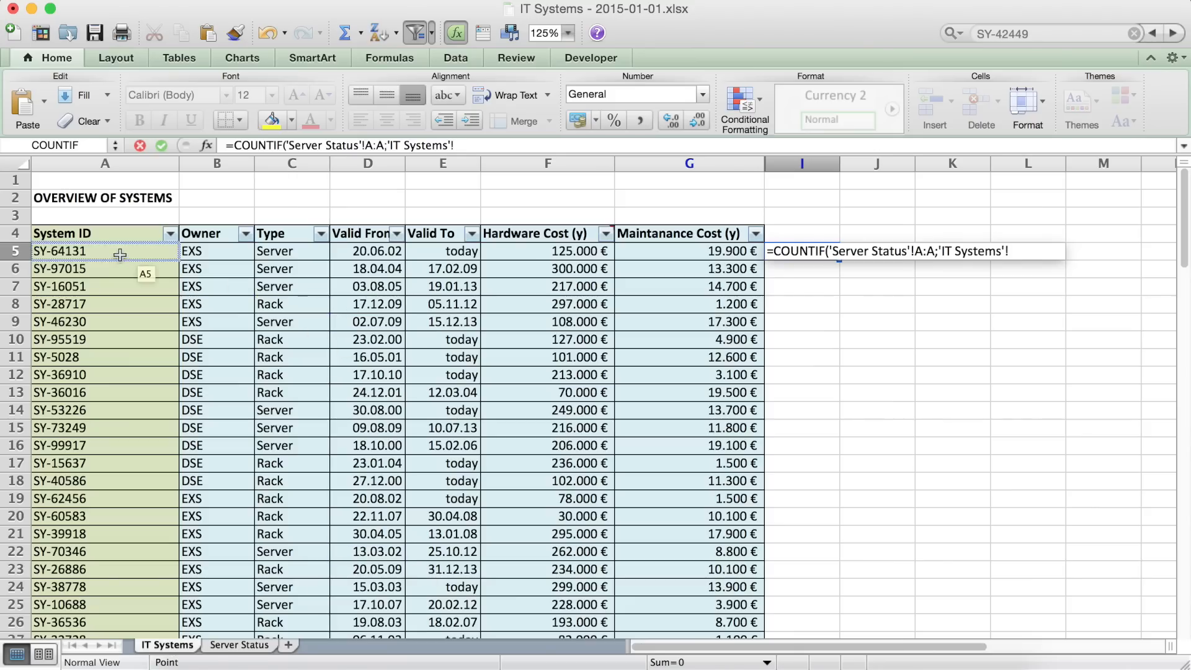
pyautogui.click(105, 251)
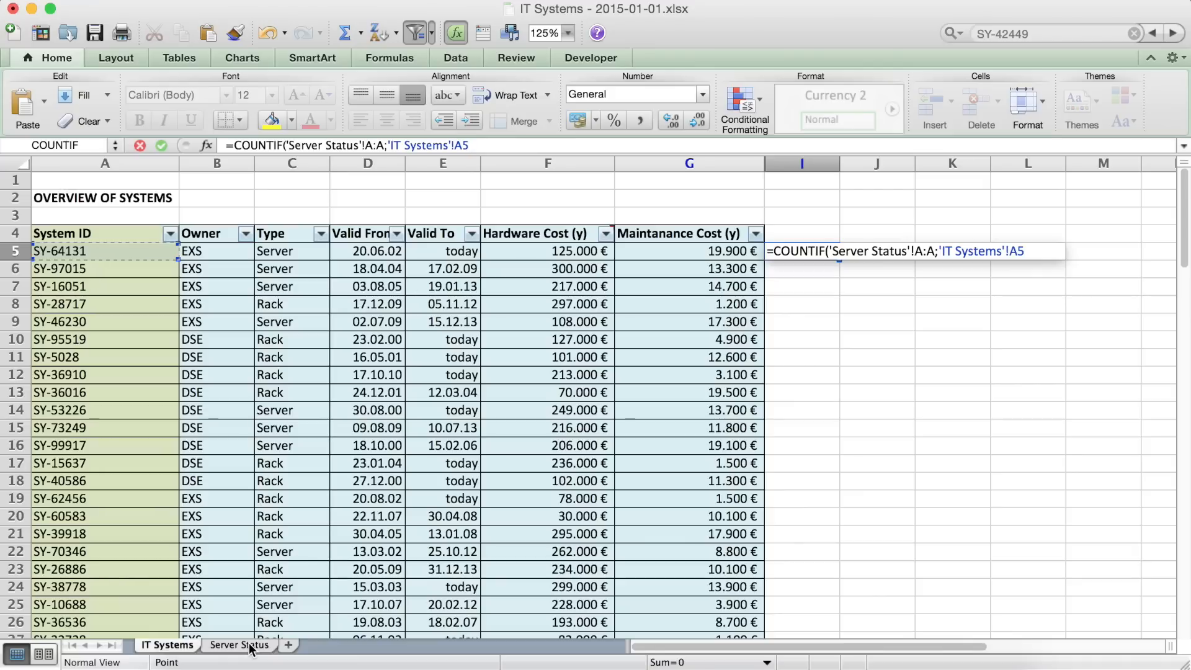
pyautogui.click(471, 145)
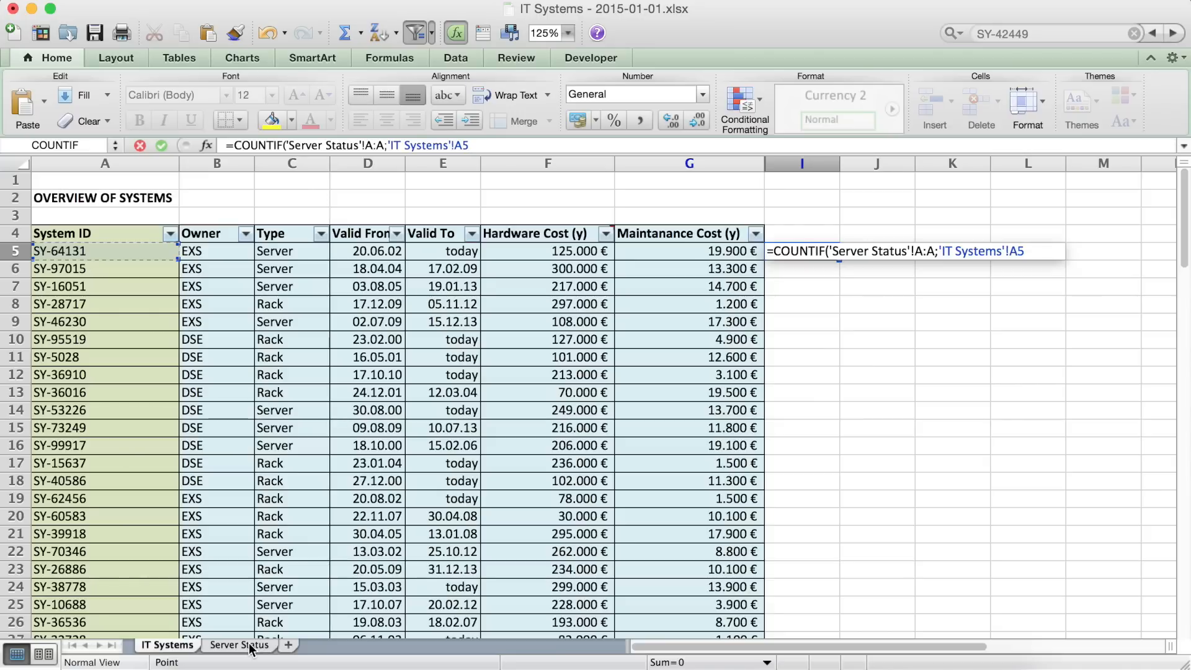
pyautogui.click(469, 145)
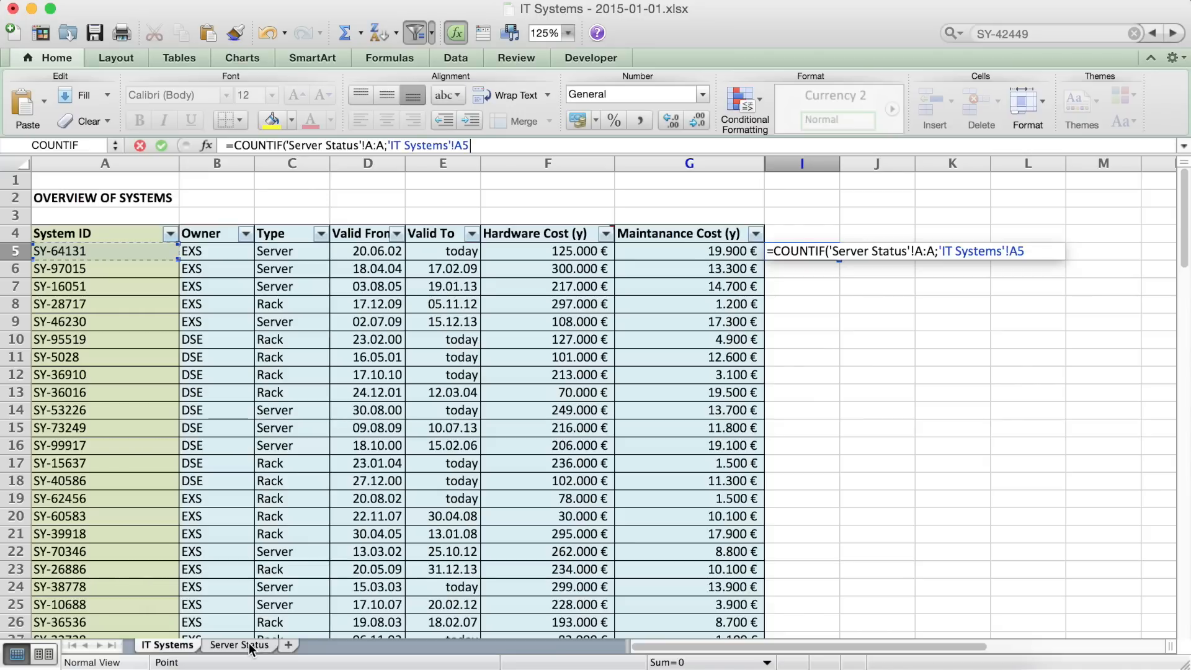
pyautogui.write(')')
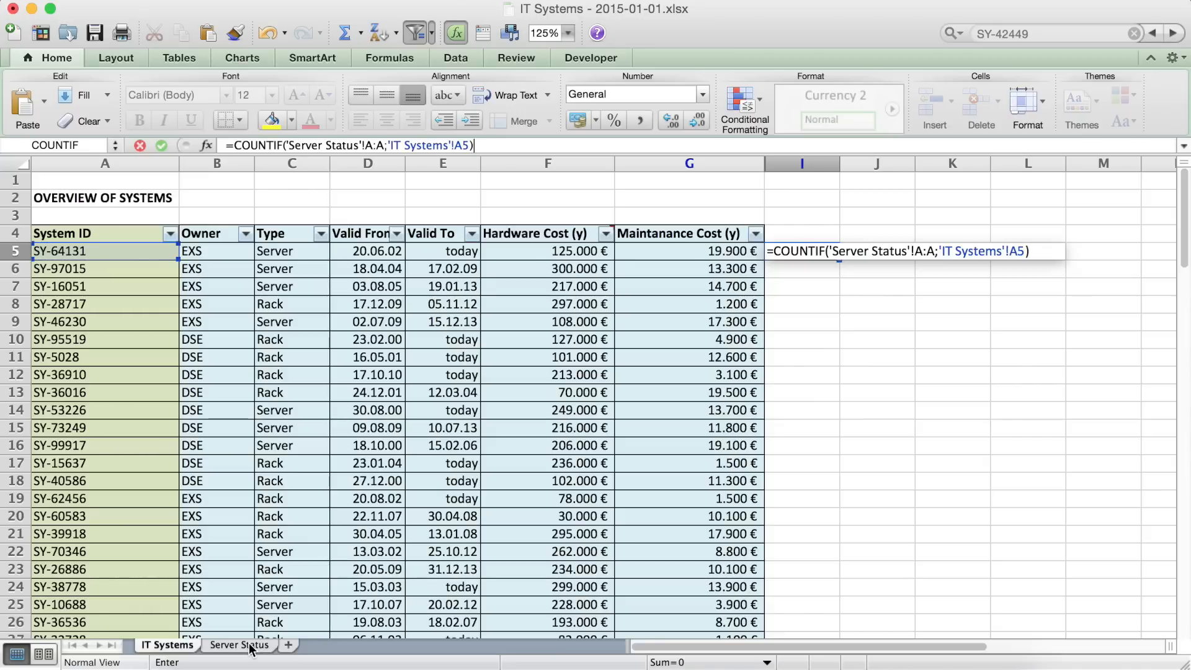
pyautogui.press('Return')
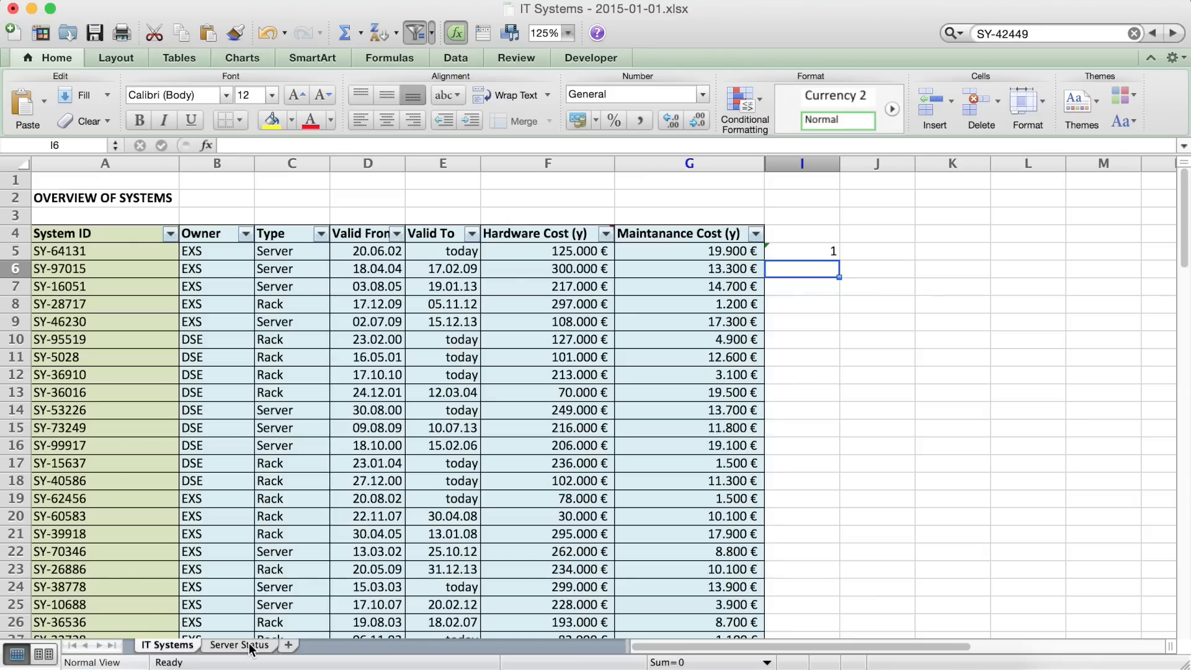
pyautogui.moveTo(114, 251)
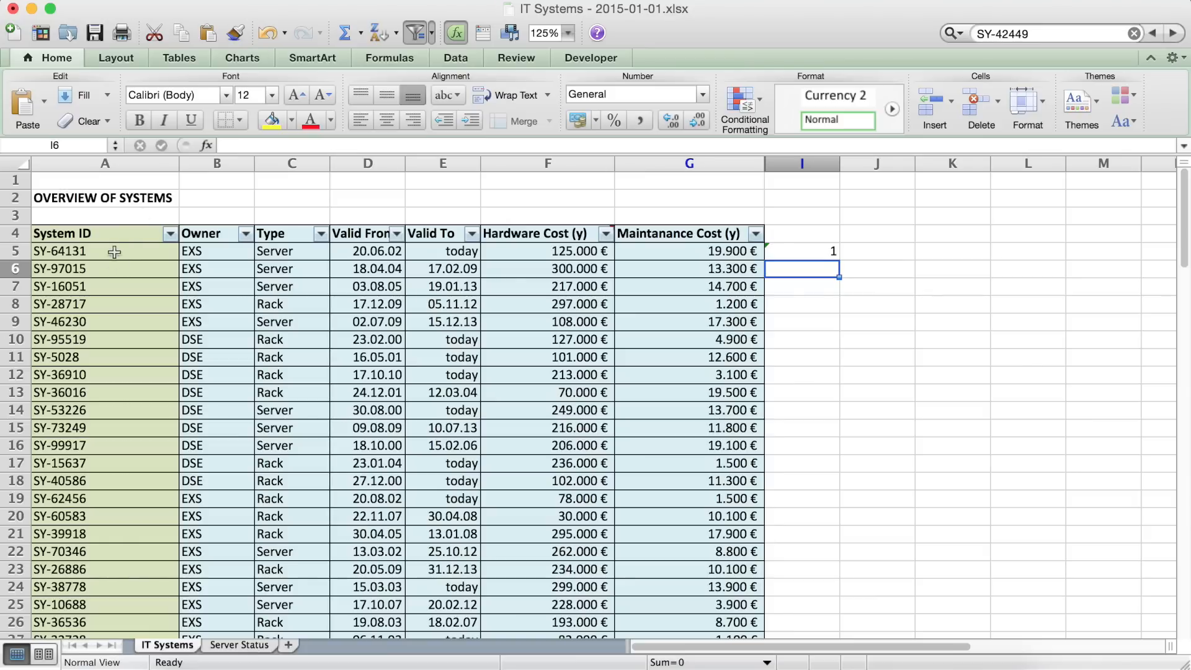
# Inspect the I5 count formula for SY-64131 and scroll through the filled column I counts
pyautogui.click(105, 251)
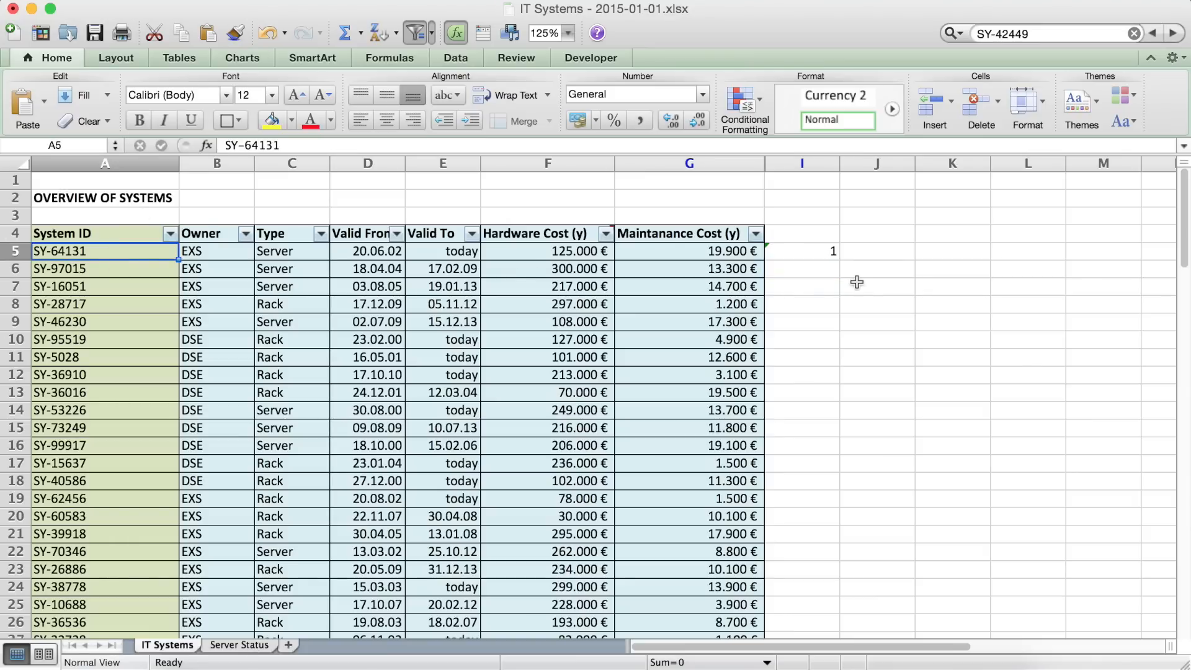
pyautogui.click(802, 251)
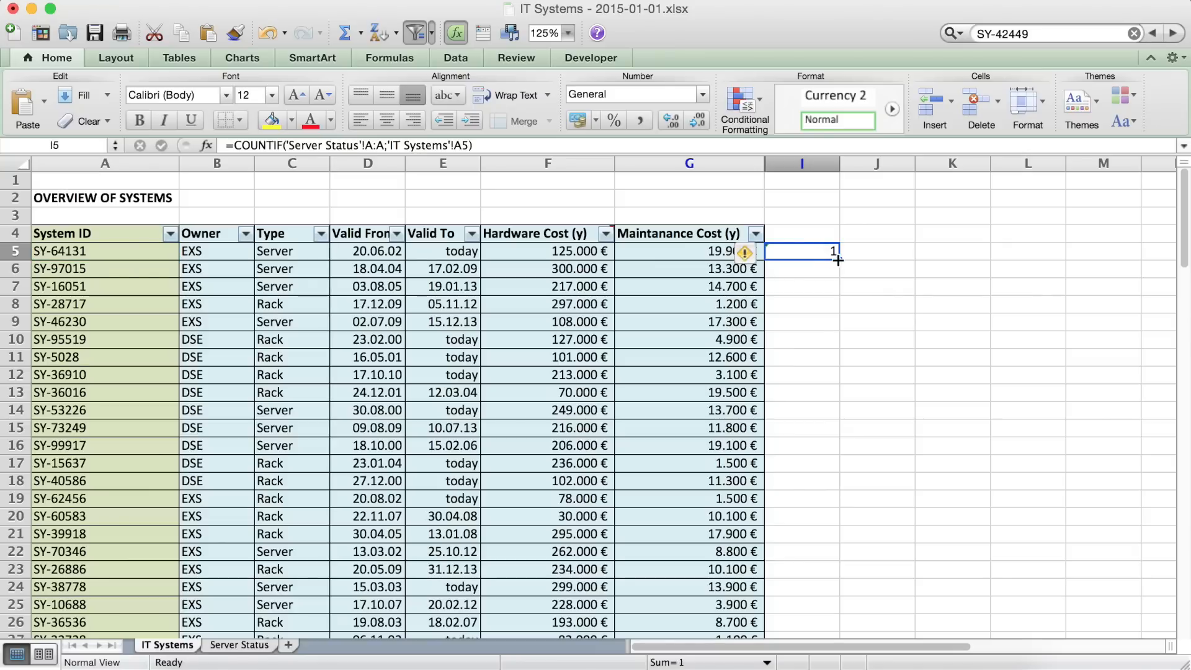
pyautogui.moveTo(748, 289)
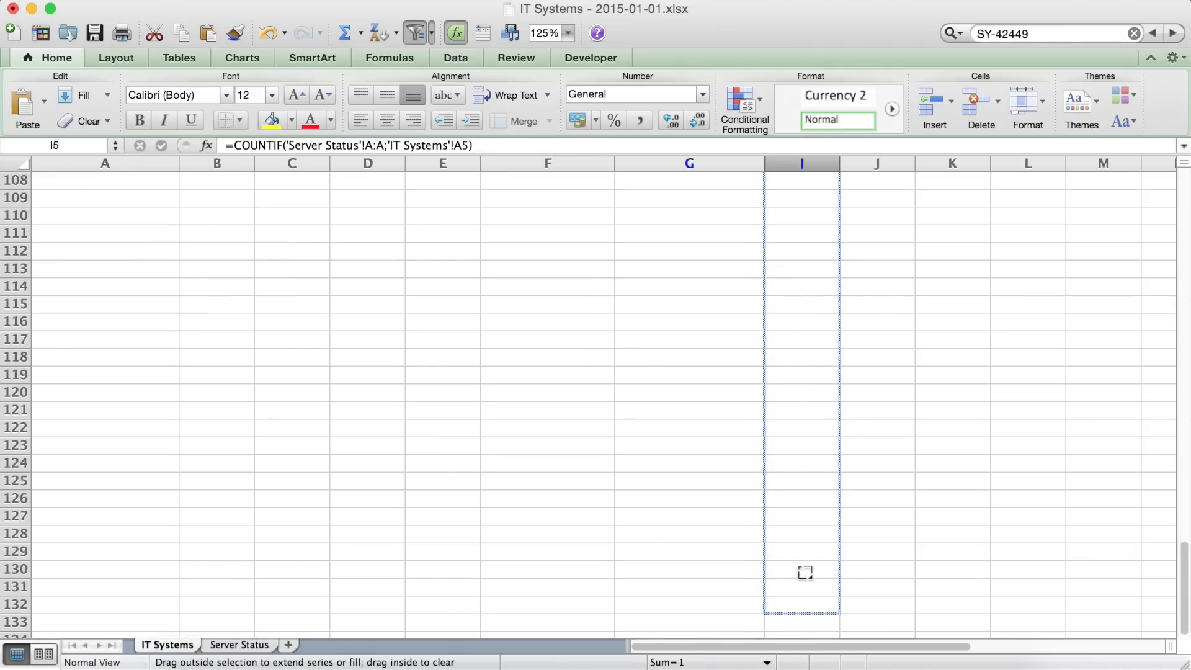
pyautogui.scroll(3)
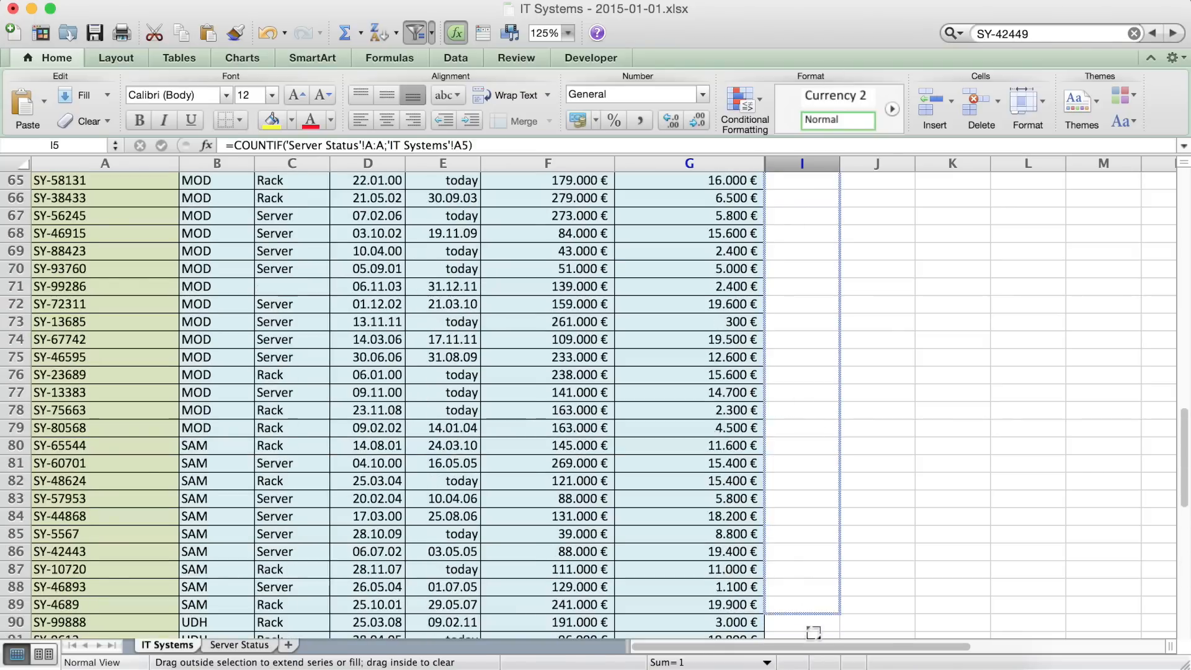
pyautogui.scroll(-3)
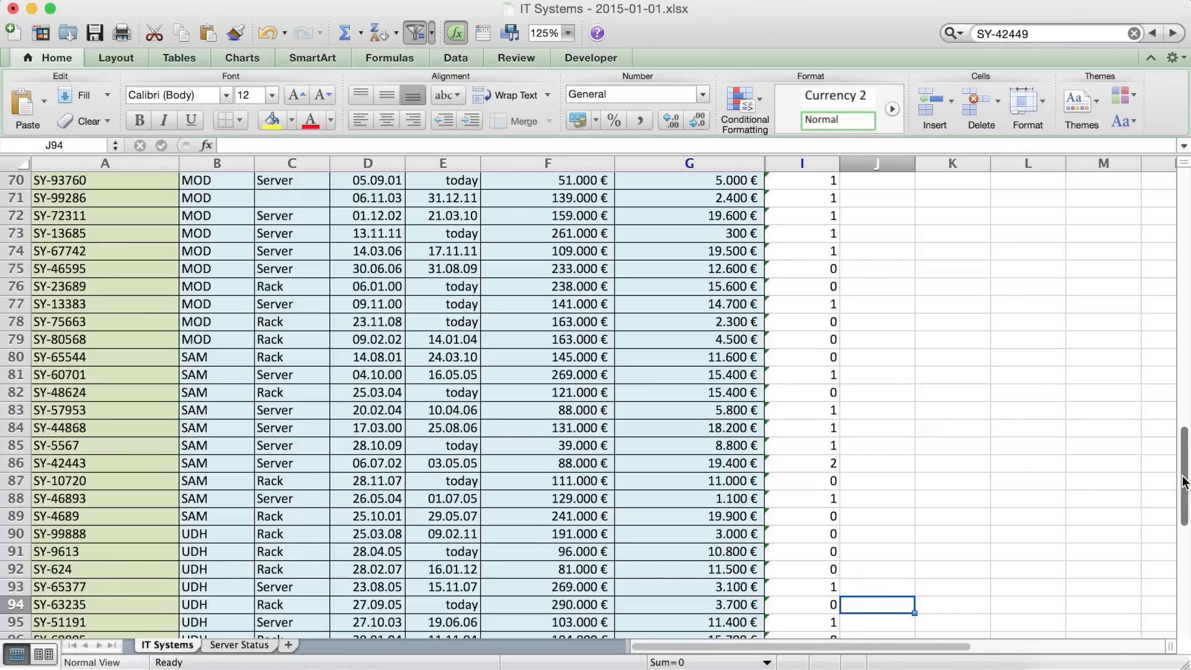
pyautogui.scroll(3)
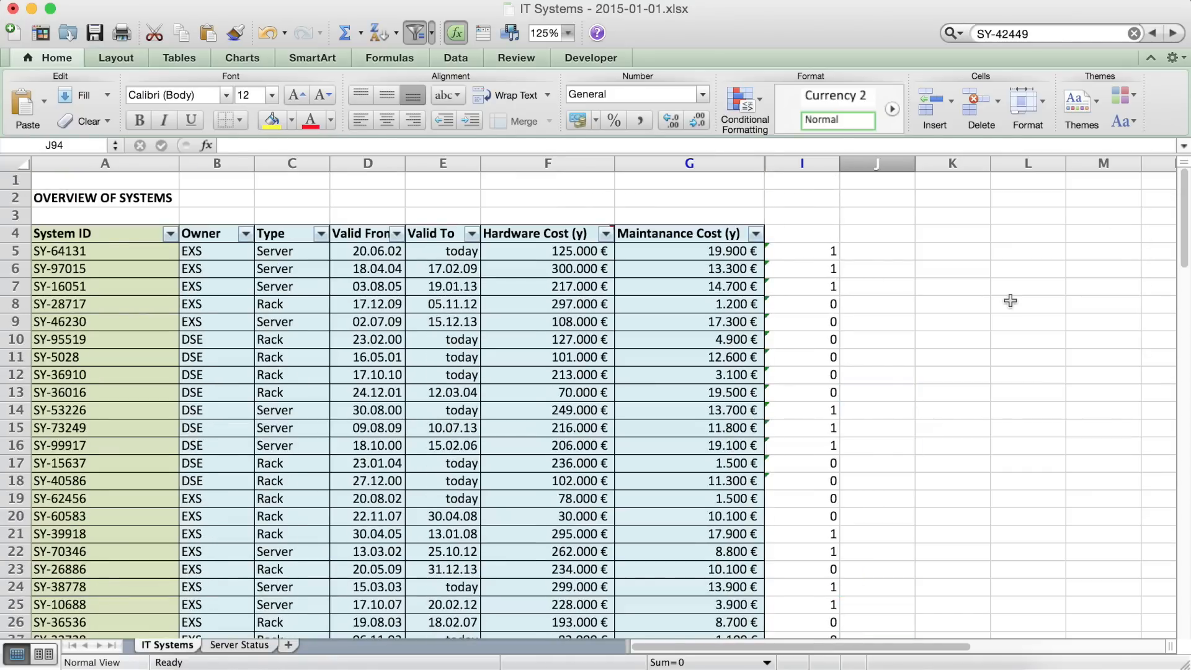
pyautogui.click(801, 322)
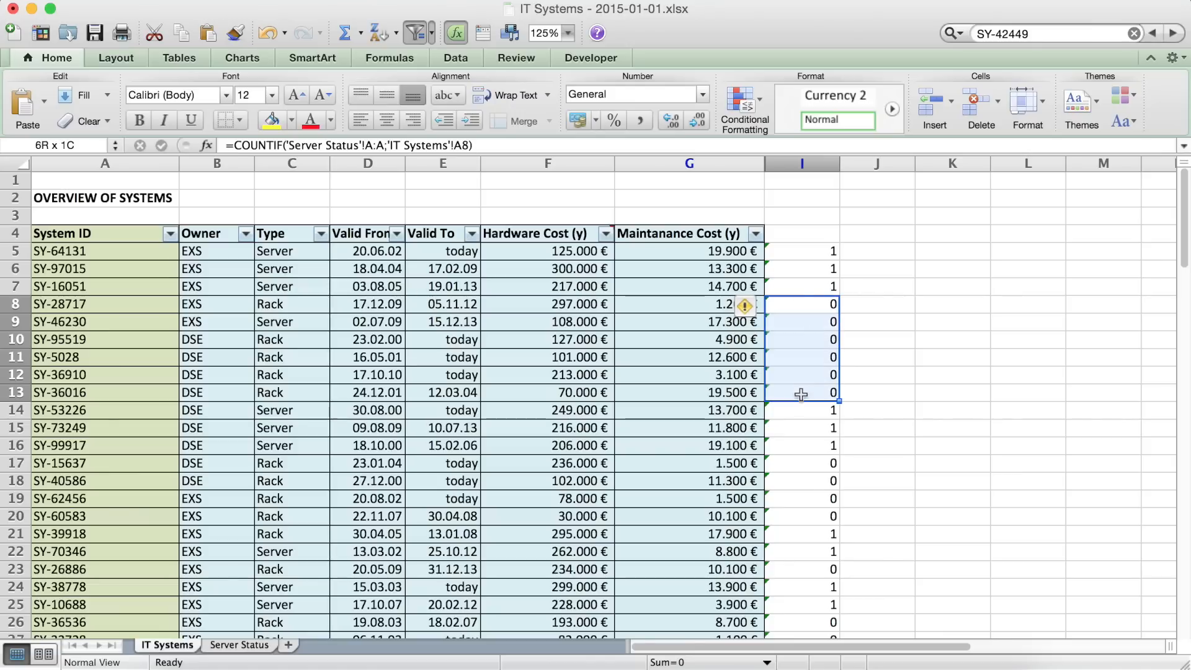
pyautogui.click(876, 445)
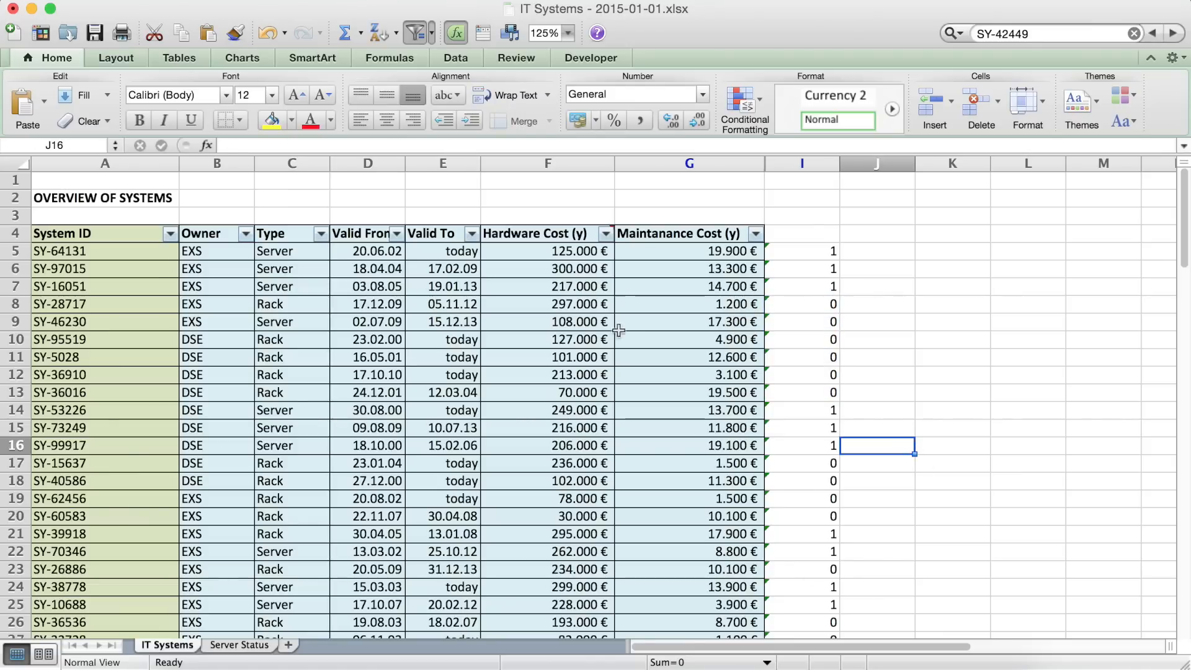
pyautogui.moveTo(304, 167)
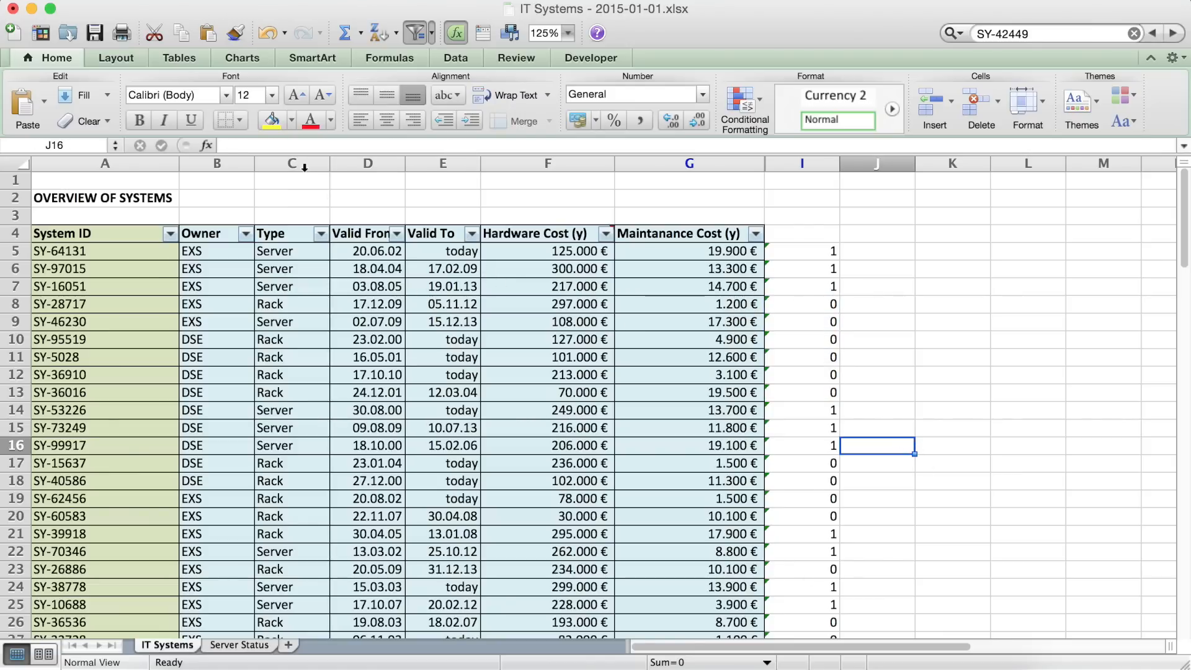
pyautogui.click(801, 322)
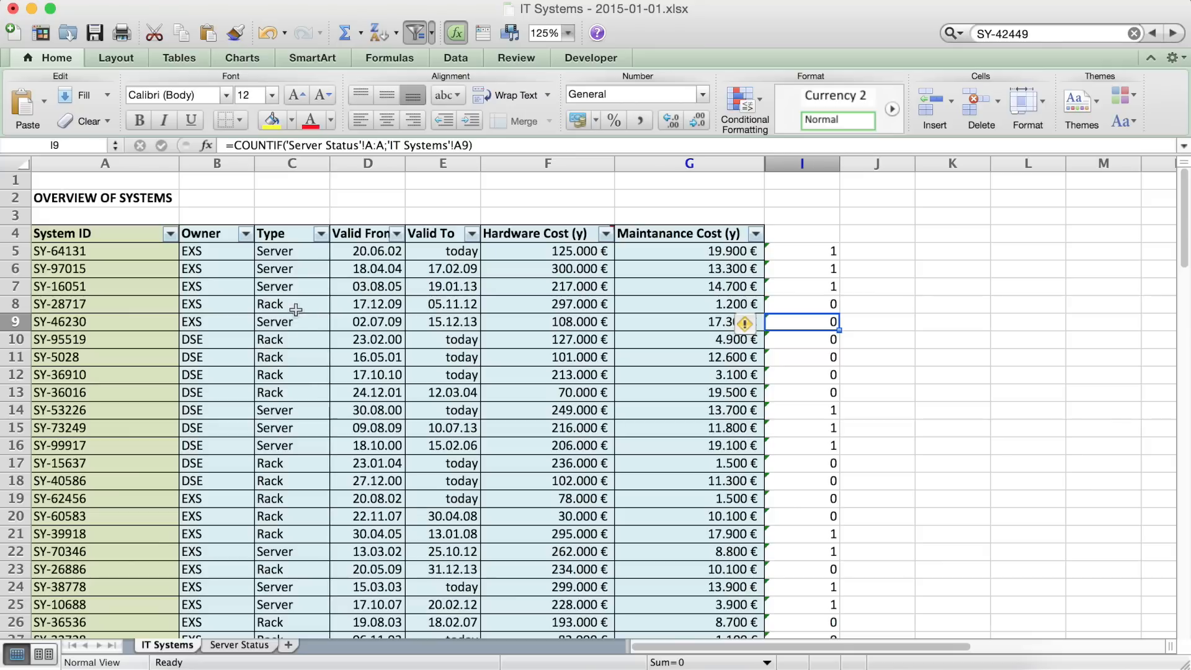
pyautogui.click(292, 339)
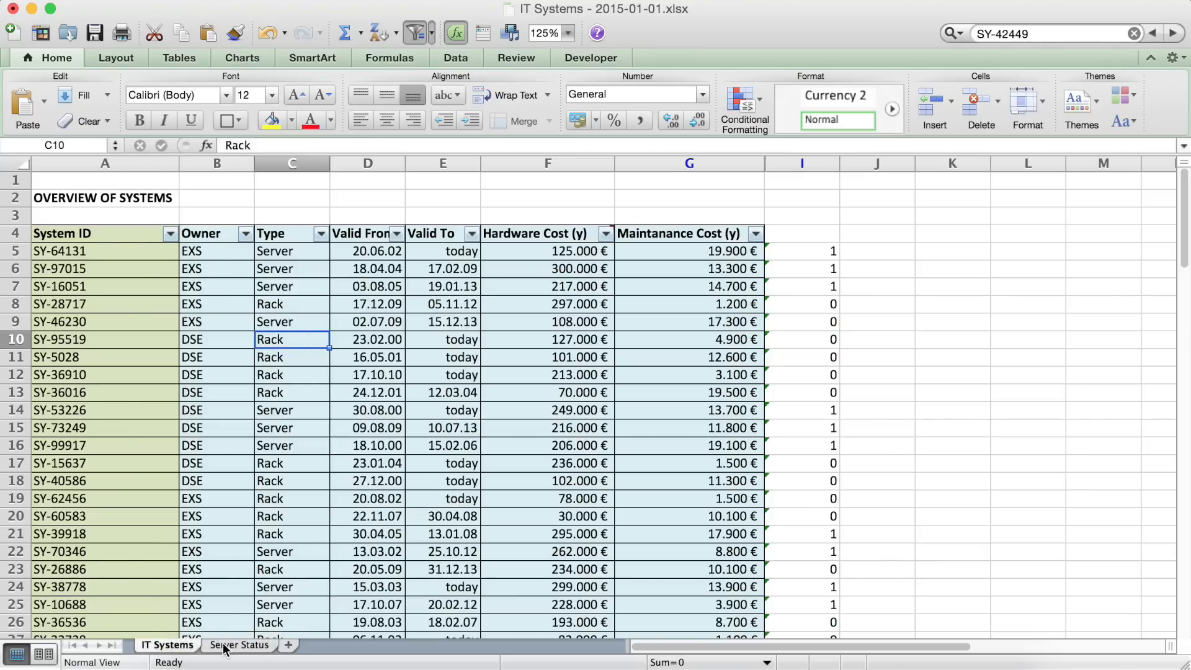
pyautogui.click(237, 644)
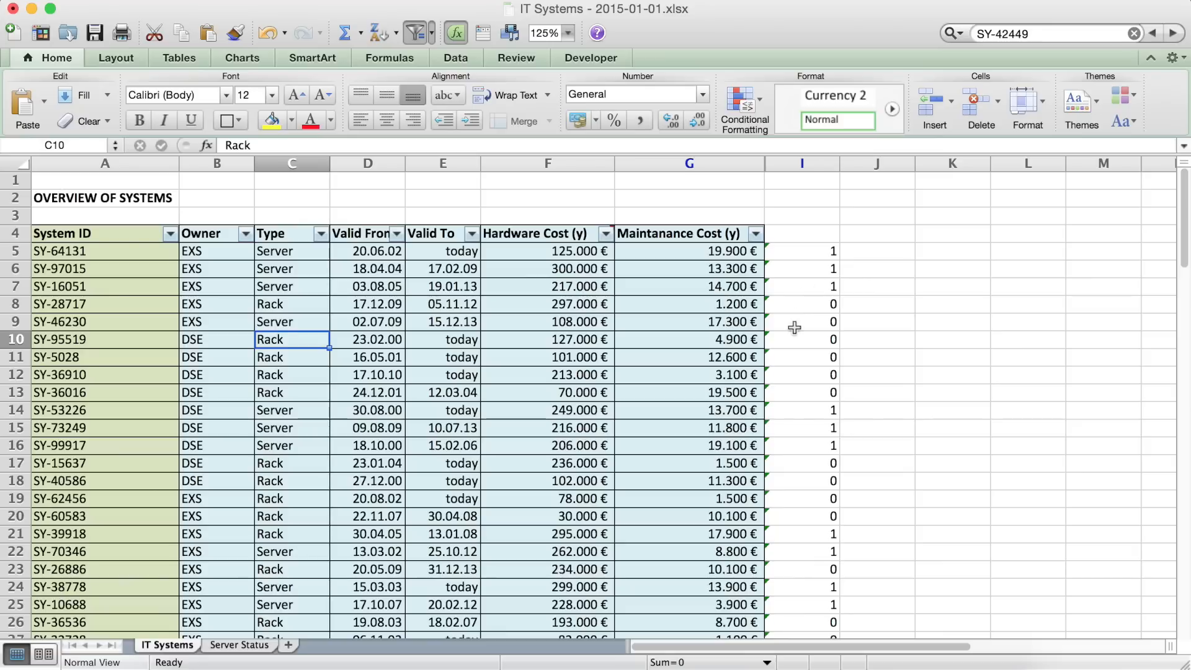
pyautogui.moveTo(800, 233)
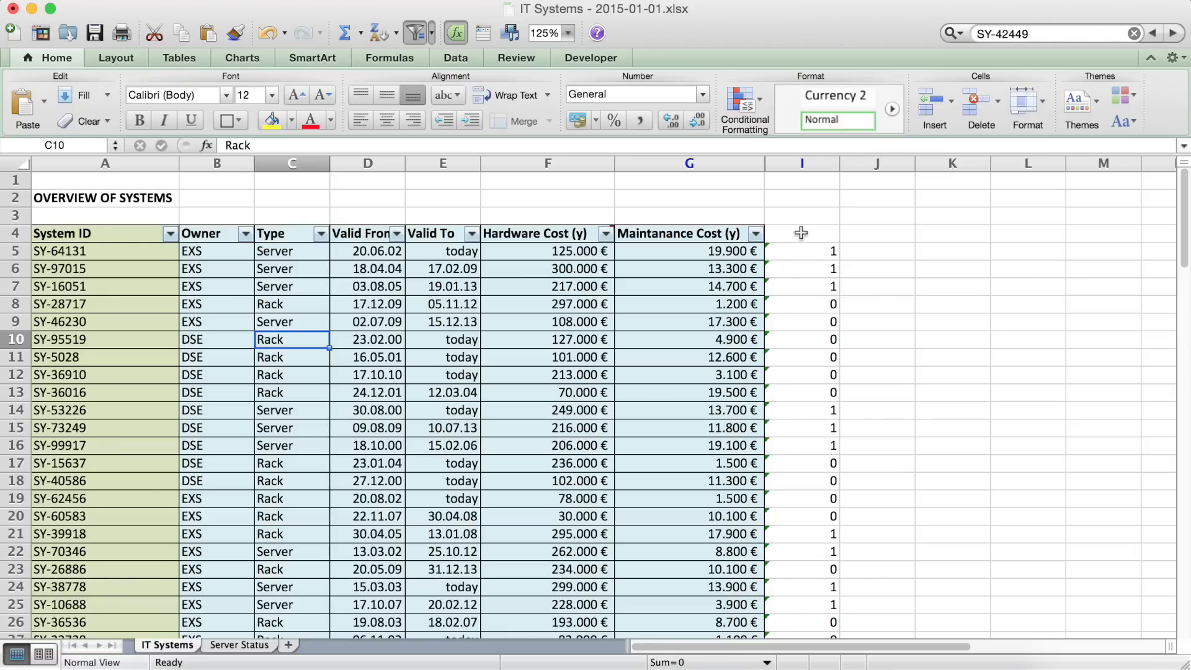
pyautogui.click(801, 233)
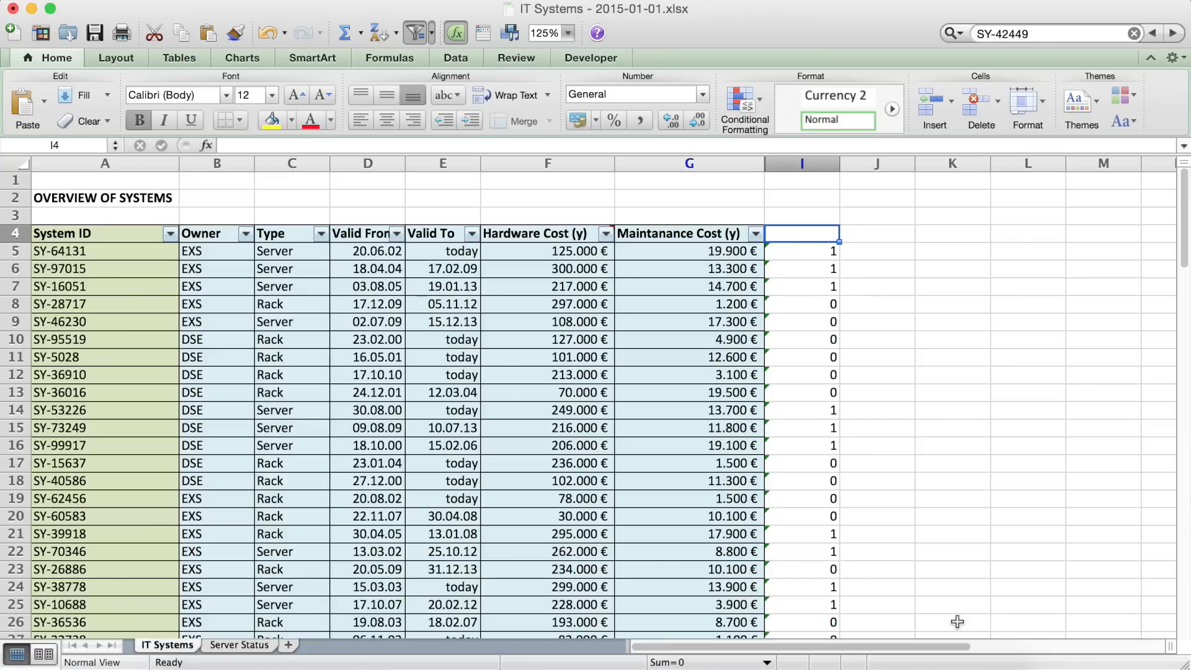
# Type the heading 'How often in Server Status' for column I
pyautogui.write('H')
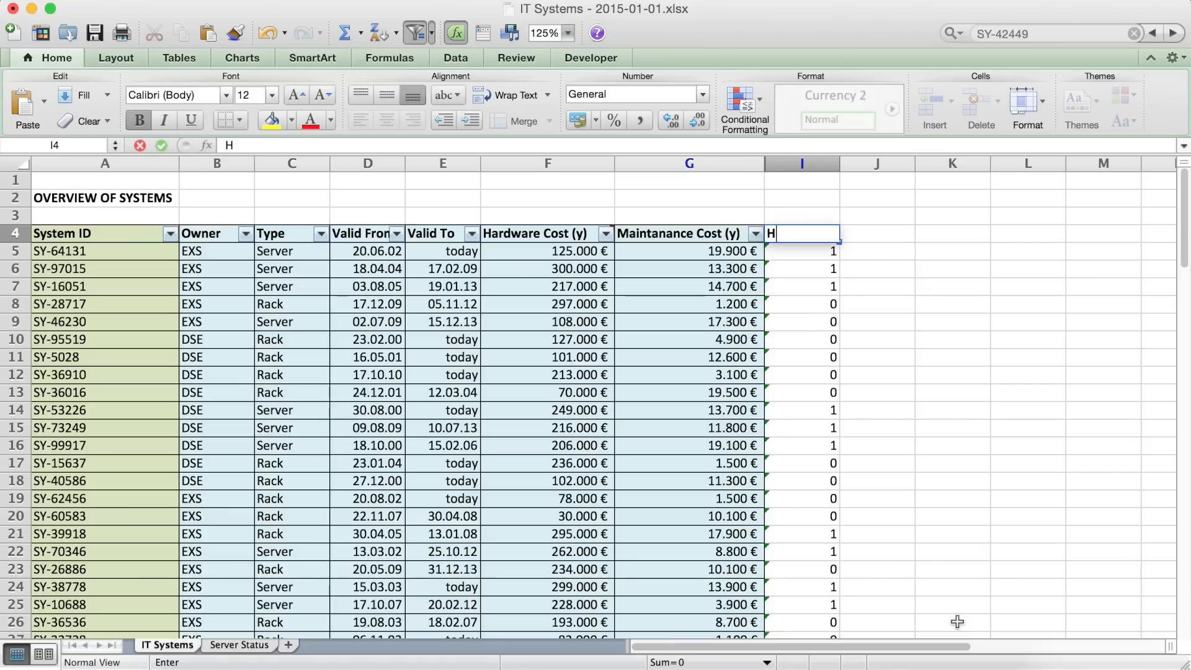
pyautogui.write('ow often')
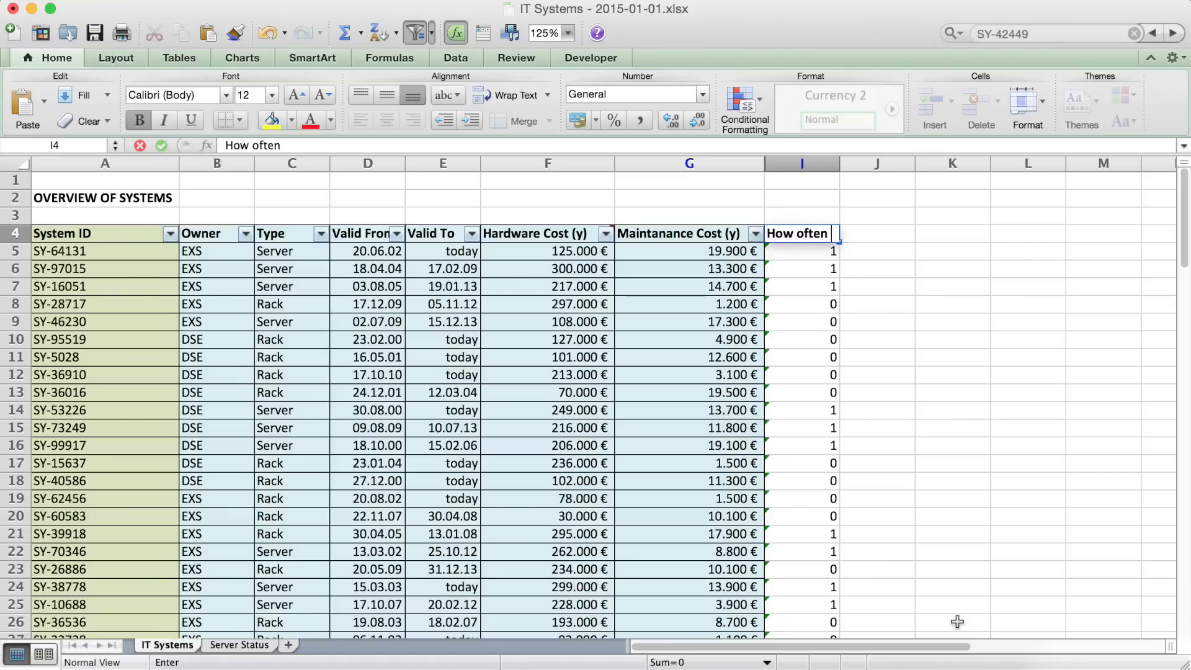
pyautogui.write('in Serc')
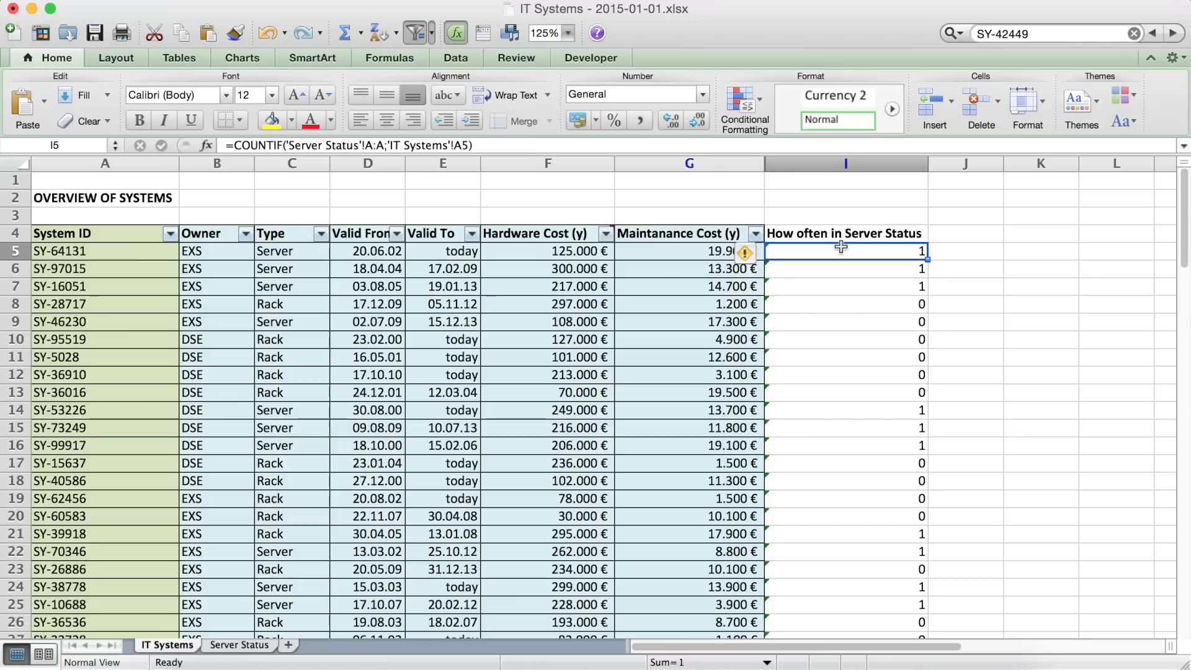
pyautogui.moveTo(874, 315)
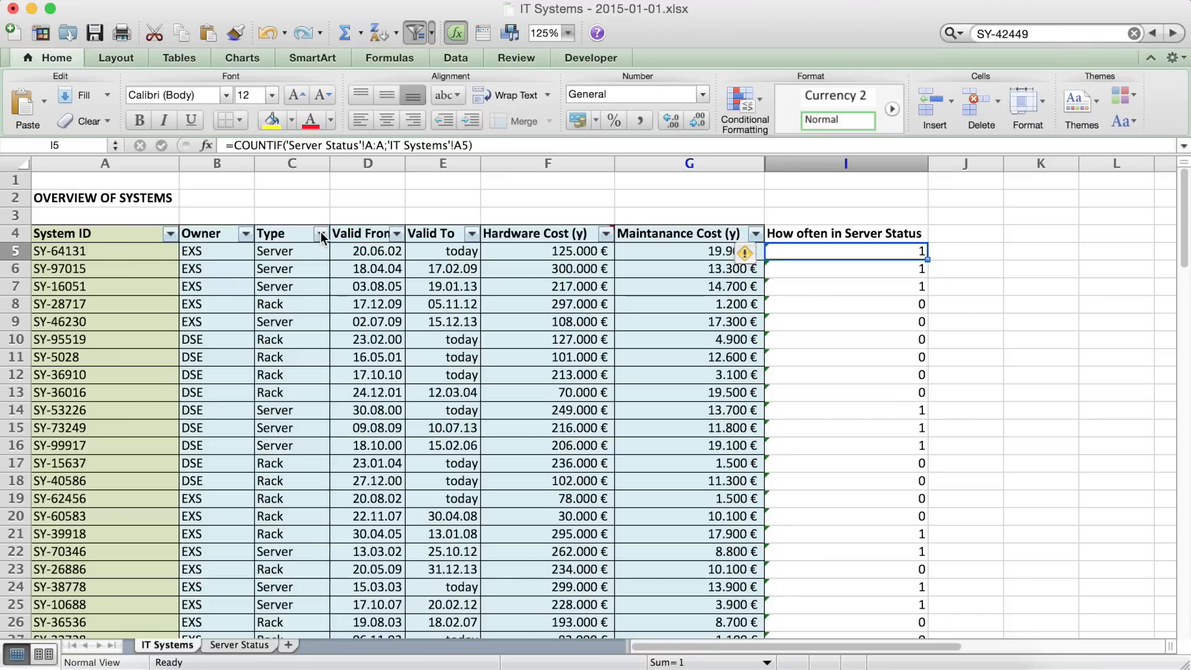
# Filter the Type column by unchecking Server and (Blanks), then scroll through the Rack rows
pyautogui.click(319, 233)
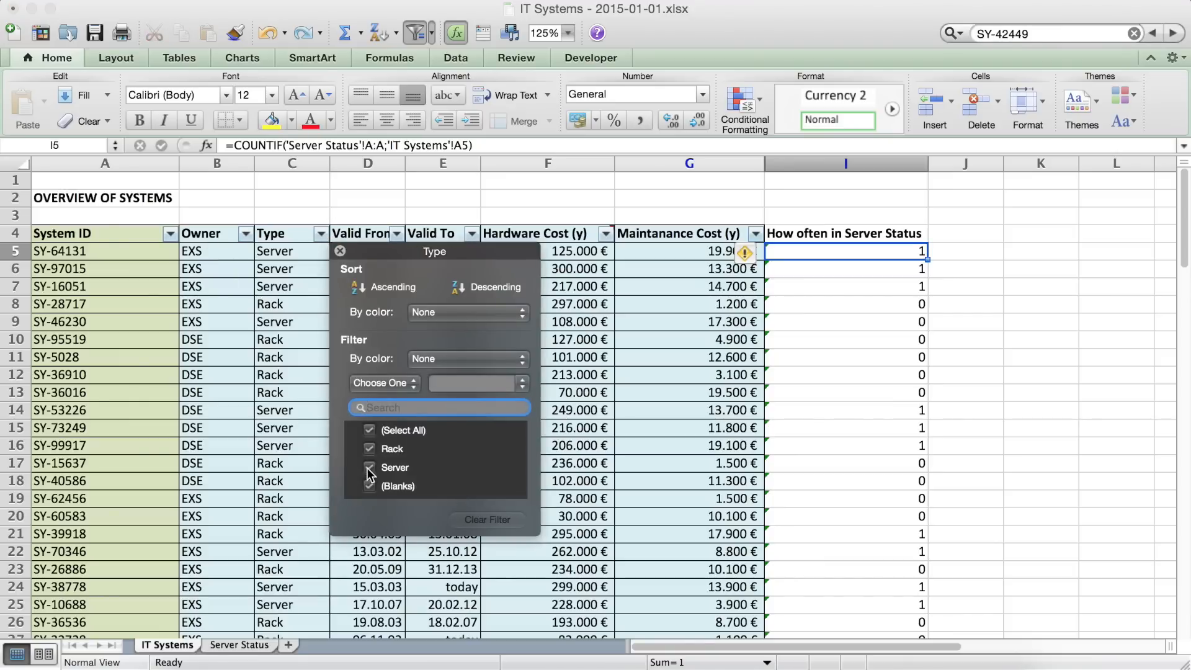
pyautogui.click(370, 467)
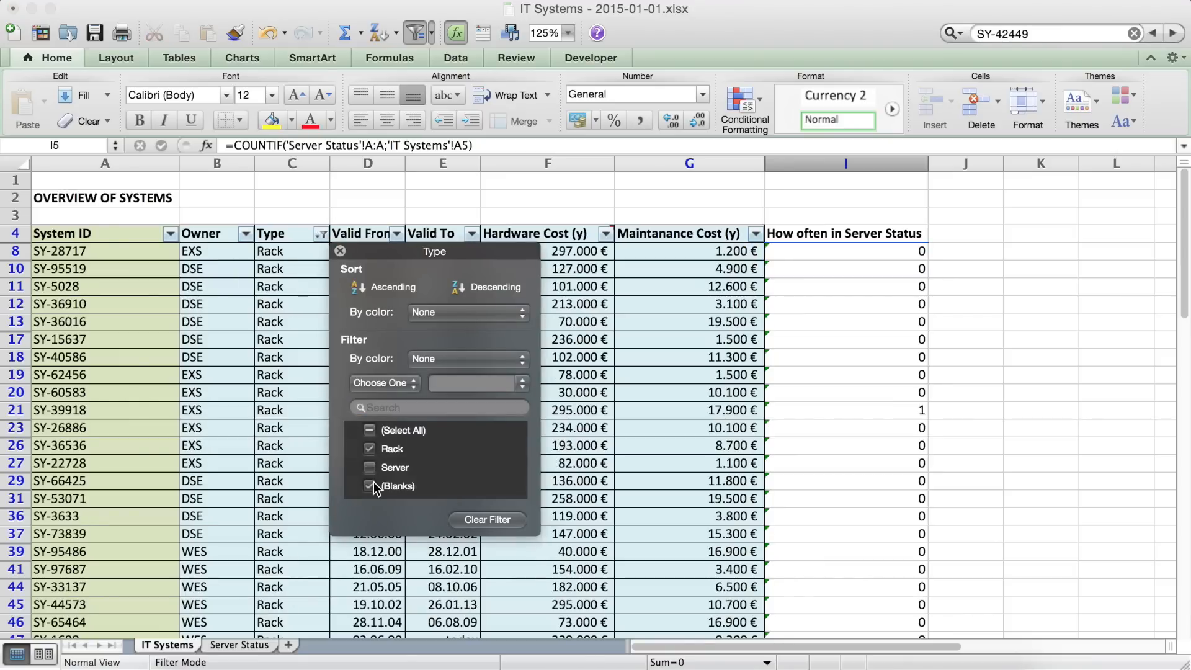
pyautogui.click(372, 486)
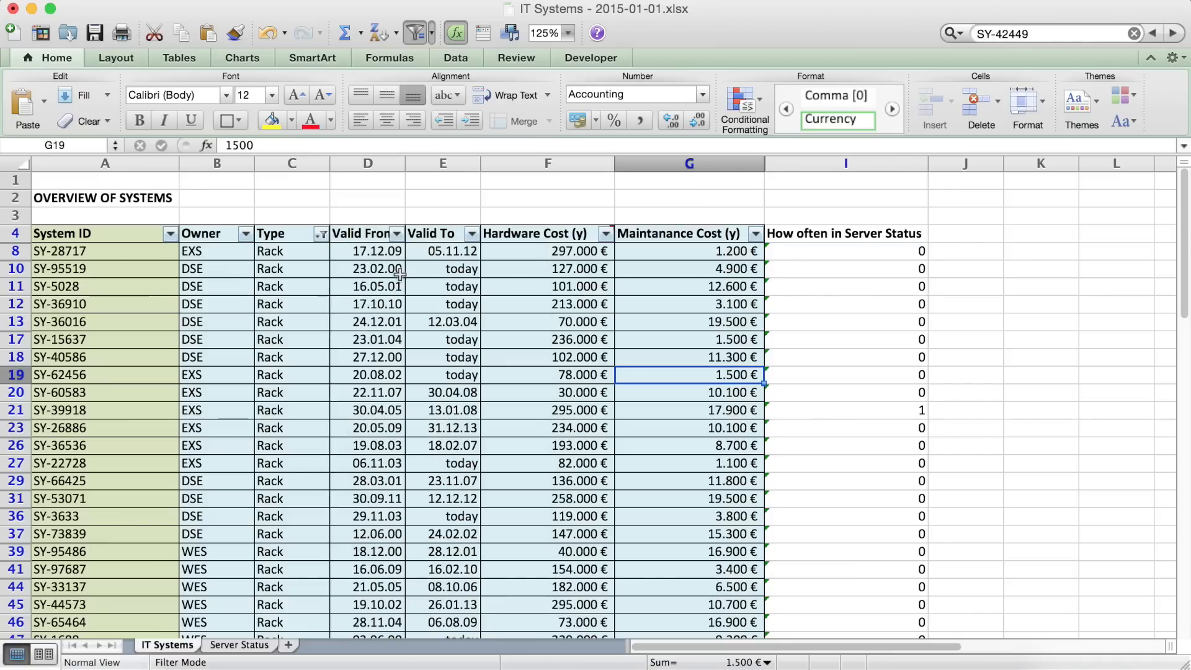
pyautogui.moveTo(942, 402)
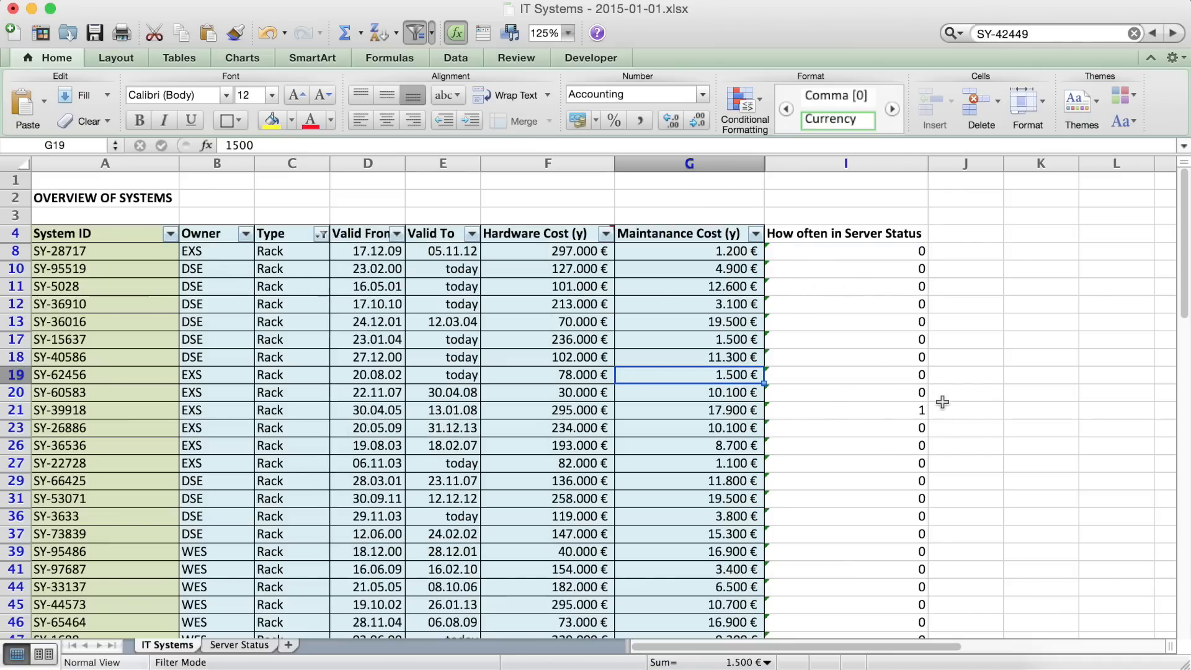
pyautogui.scroll(-3)
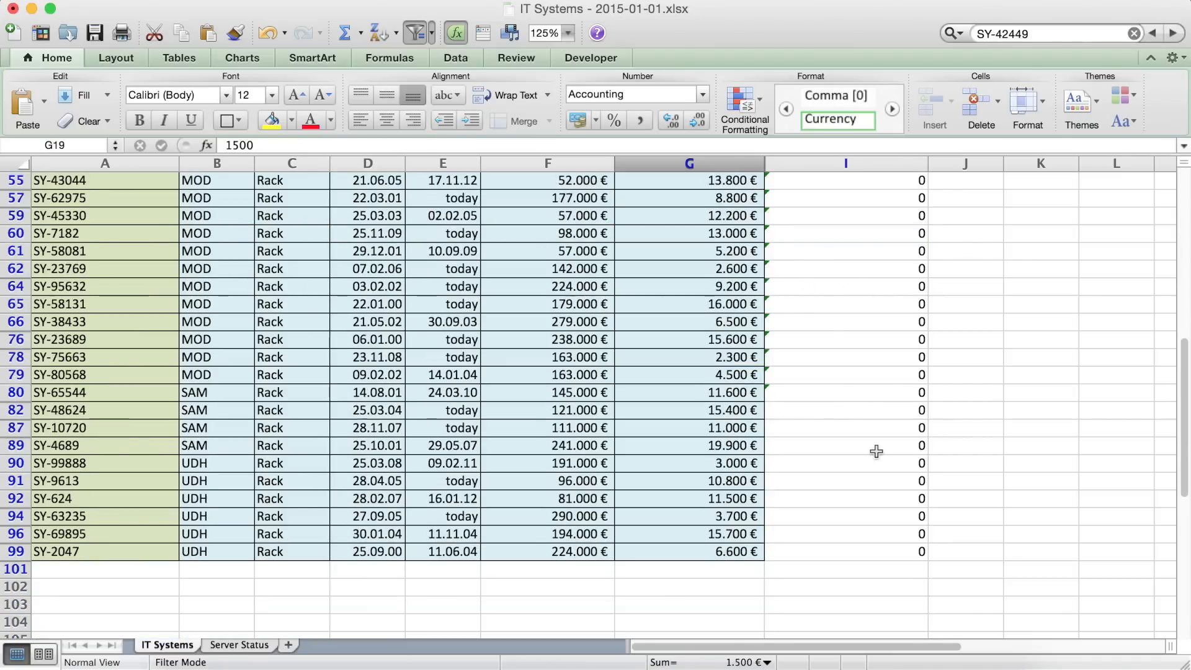
pyautogui.scroll(3)
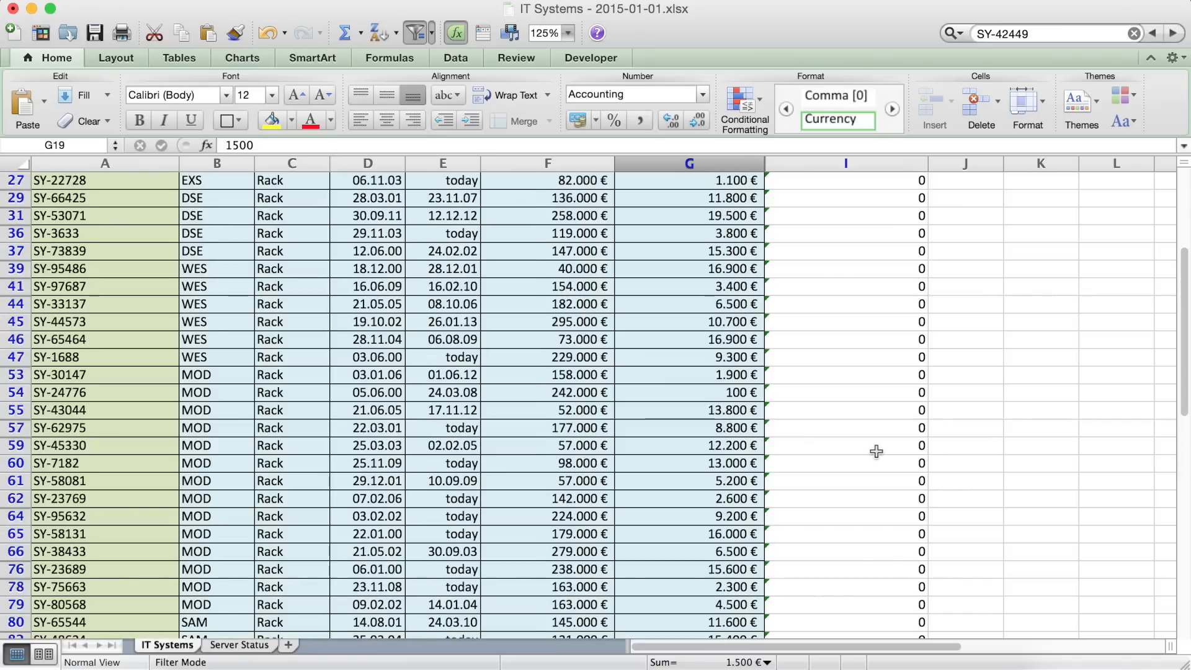
pyautogui.scroll(3)
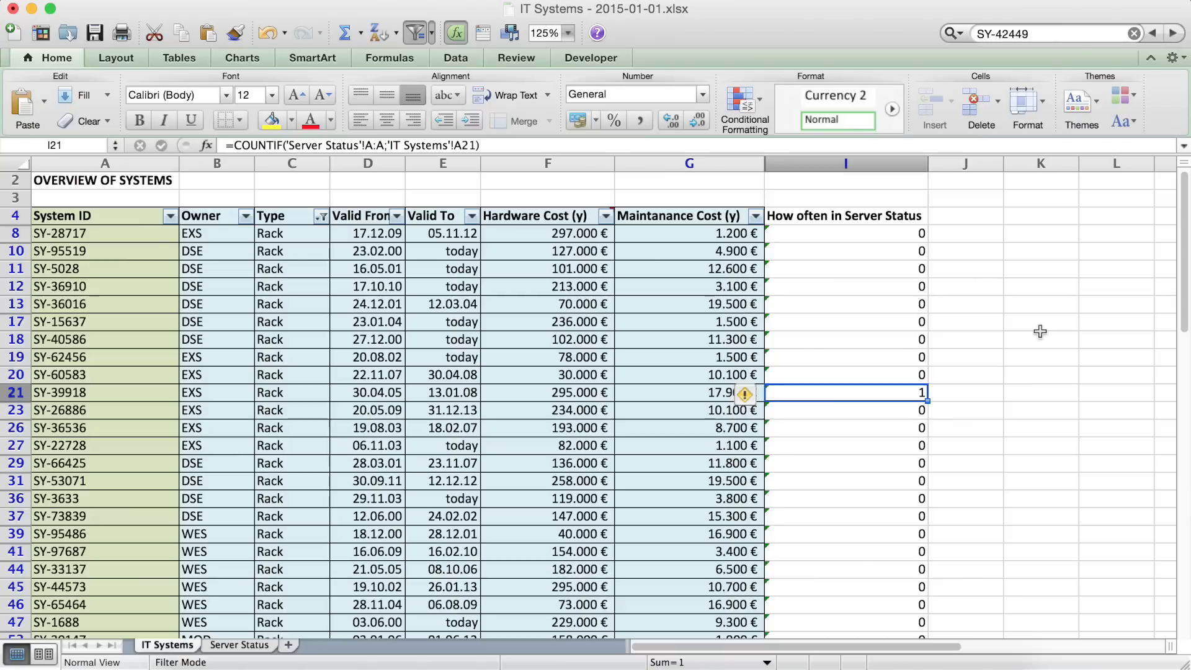
pyautogui.moveTo(958, 588)
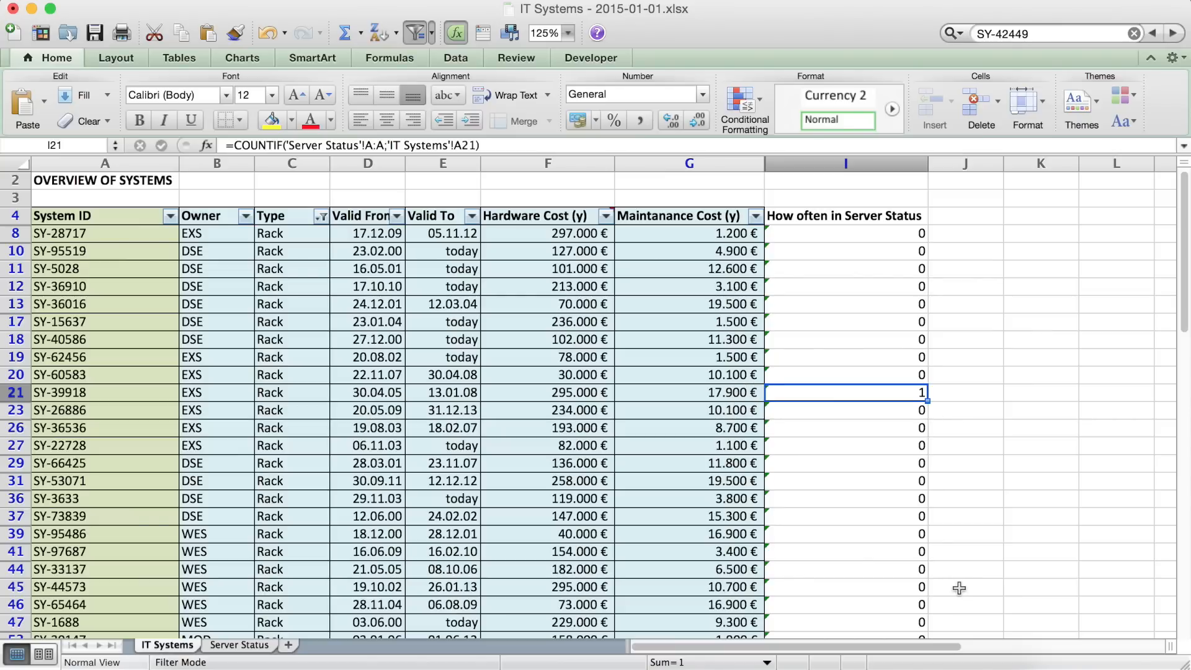
pyautogui.click(292, 393)
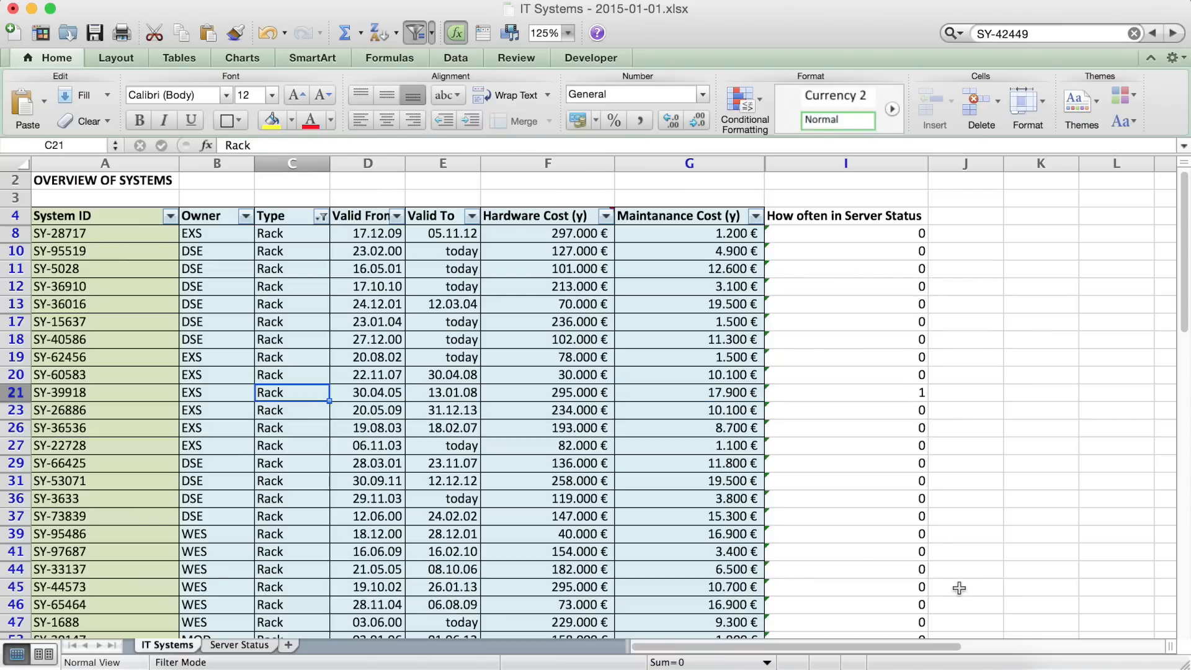